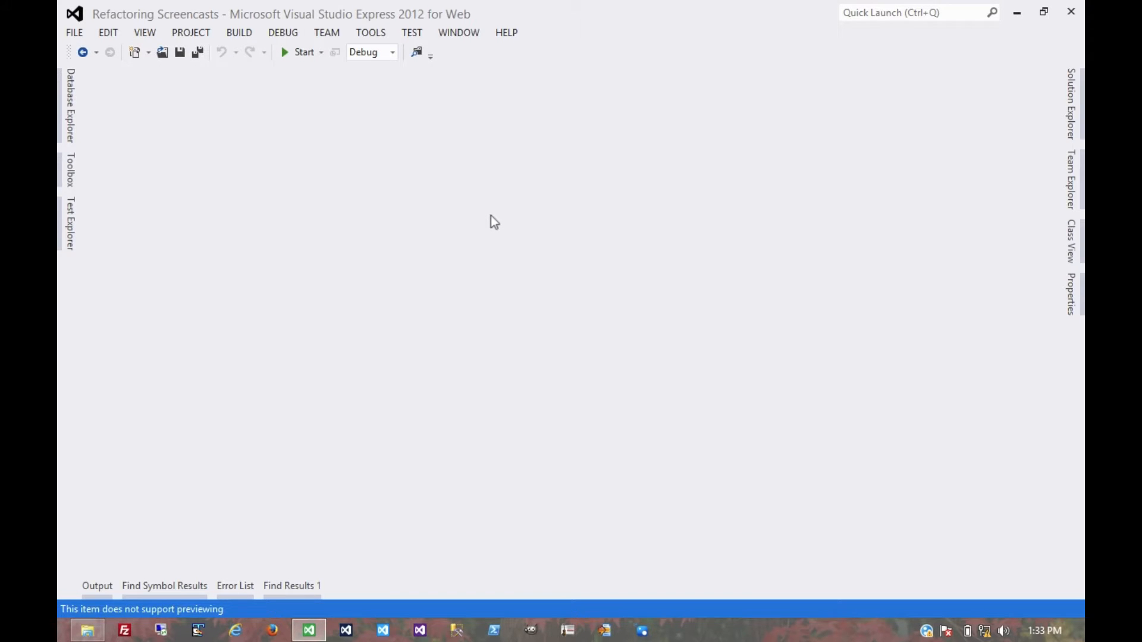
mouse_move(868, 190)
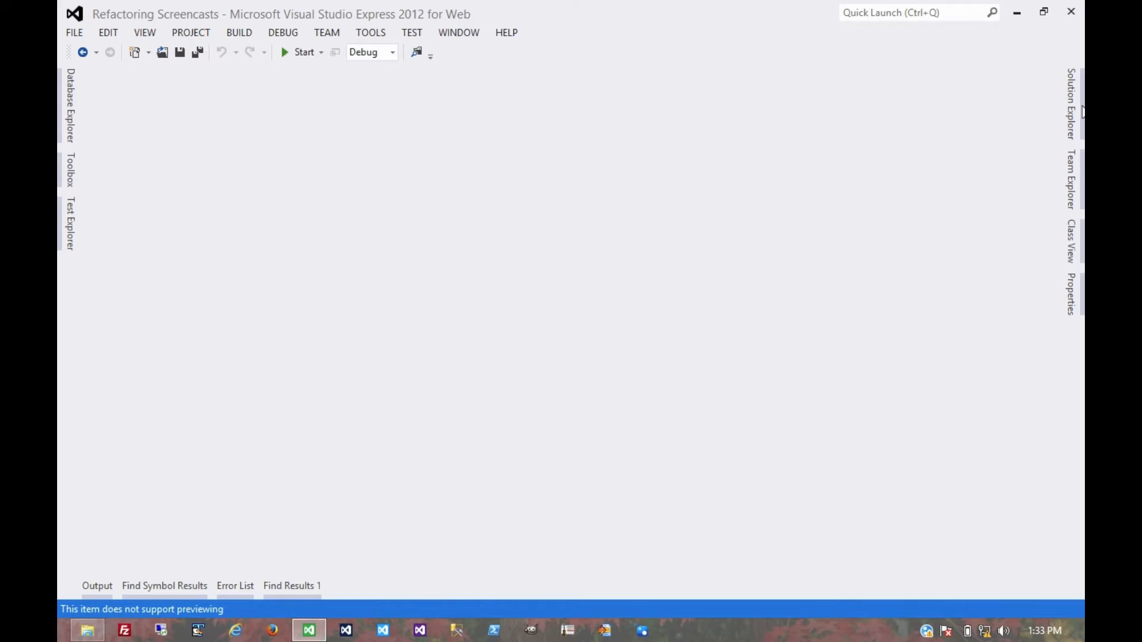
Open Solution Explorer and expand down to Replace Constructor With Factory Method's Simple Example.cs.
left_click(1067, 98)
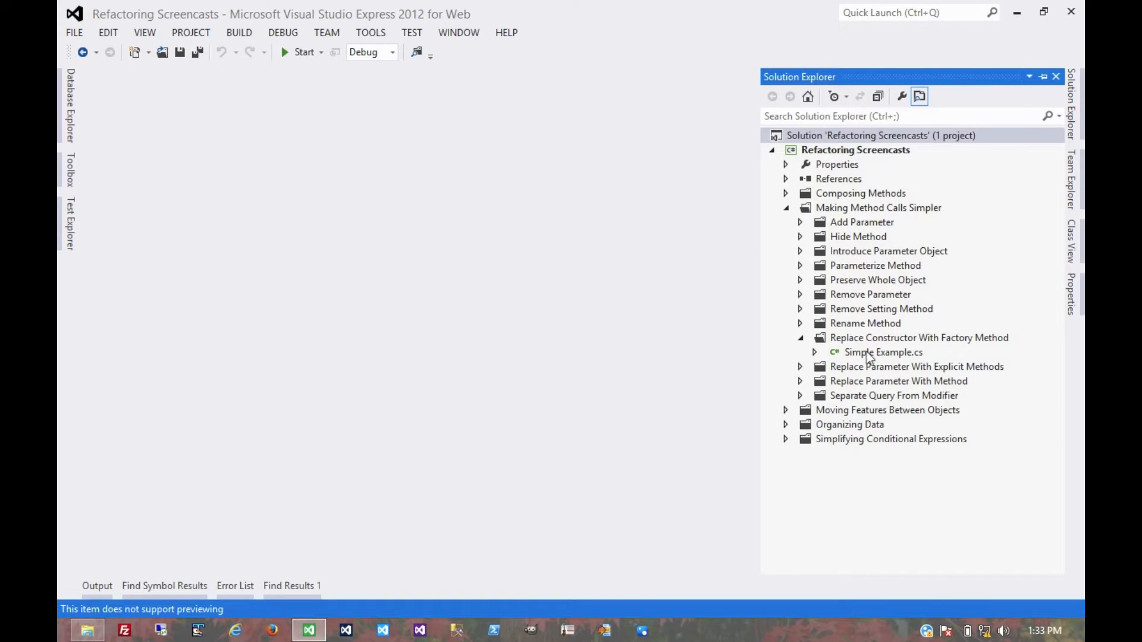
Open Simple Example.cs and place the cursor after the Employee class.
double_click(883, 352)
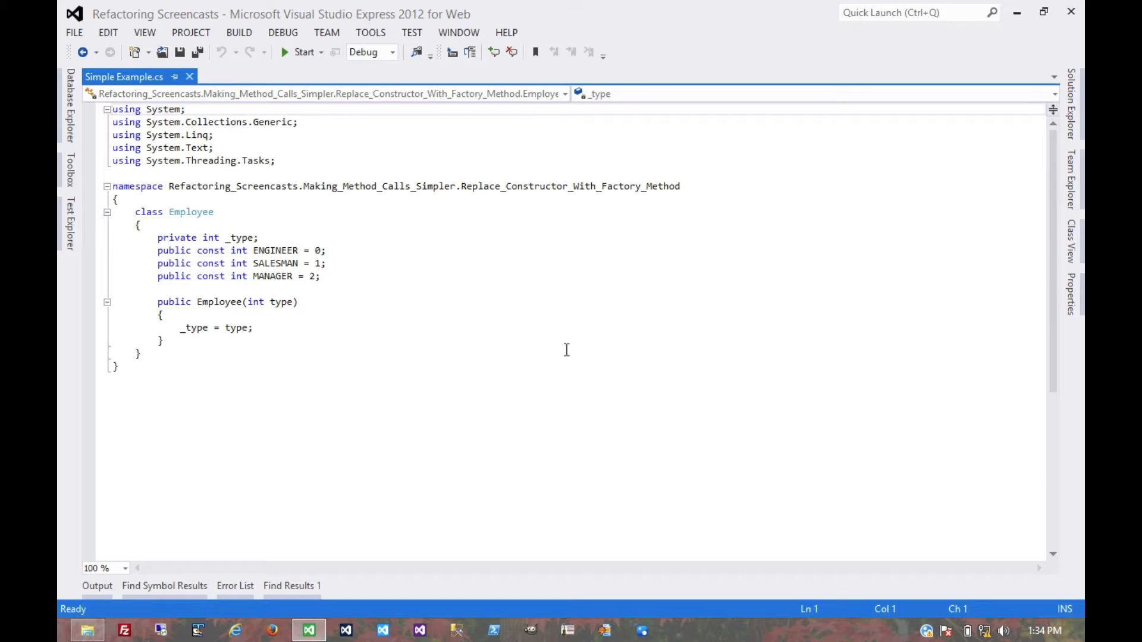
mouse_move(173, 340)
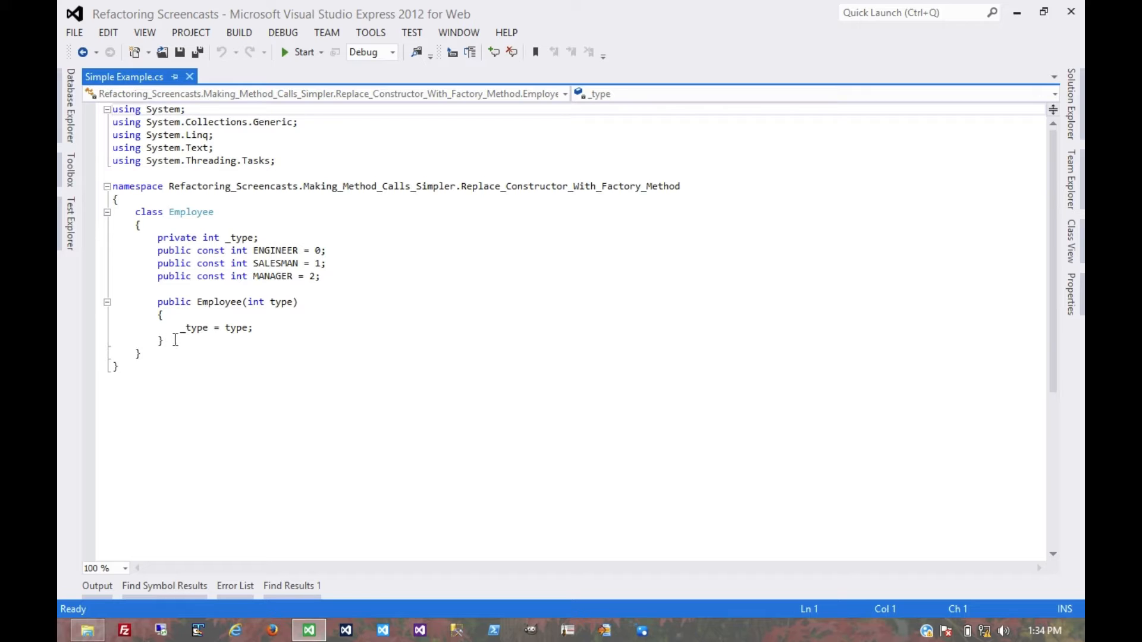
left_click(162, 340)
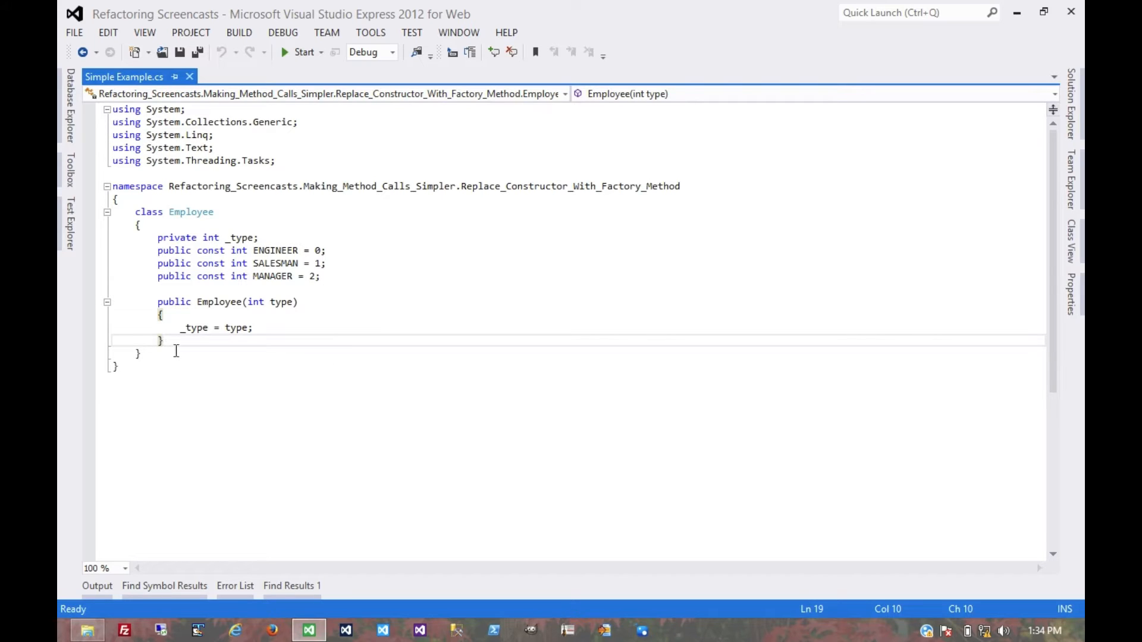
left_click(140, 354)
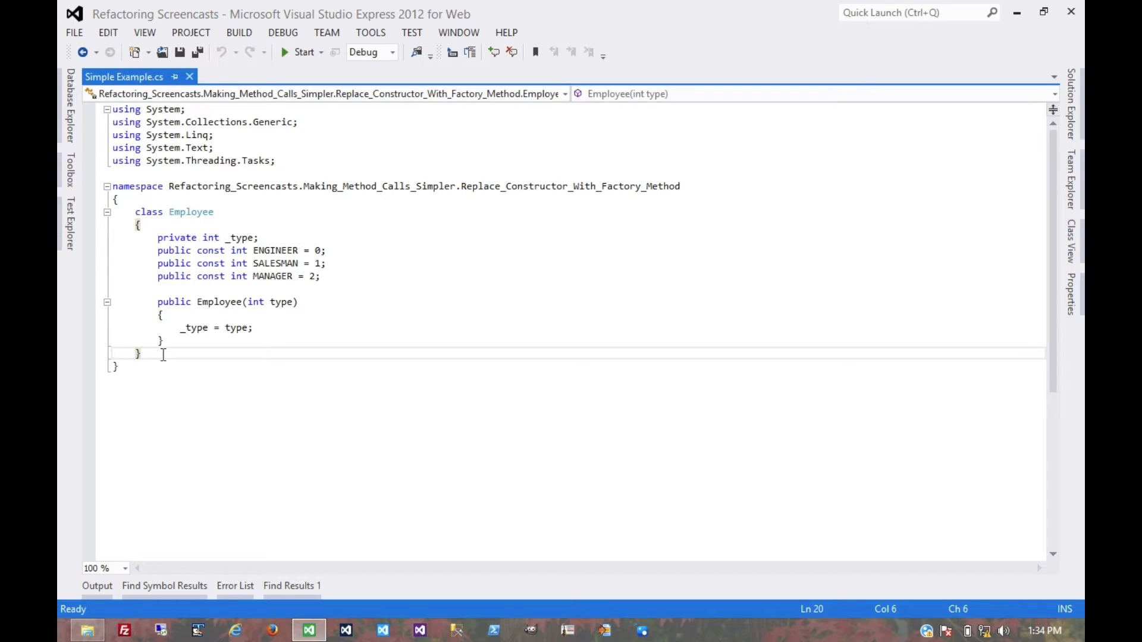
Add empty Engineer, Salesman and Manager classes deriving from Employee.
type("class")
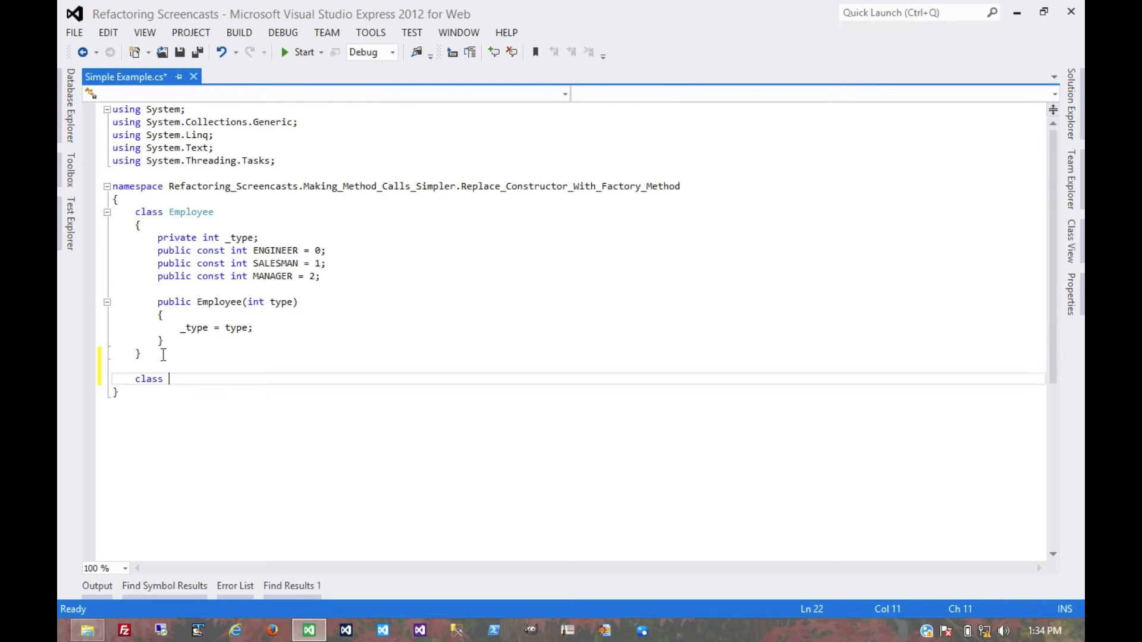
type("Engineer")
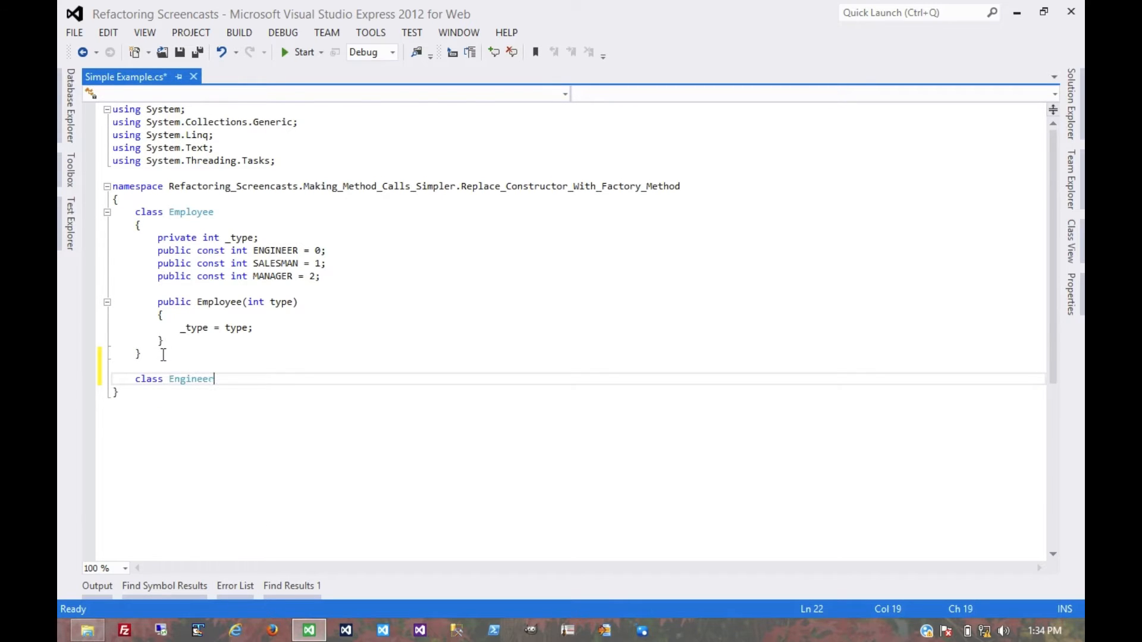
type(": Emp")
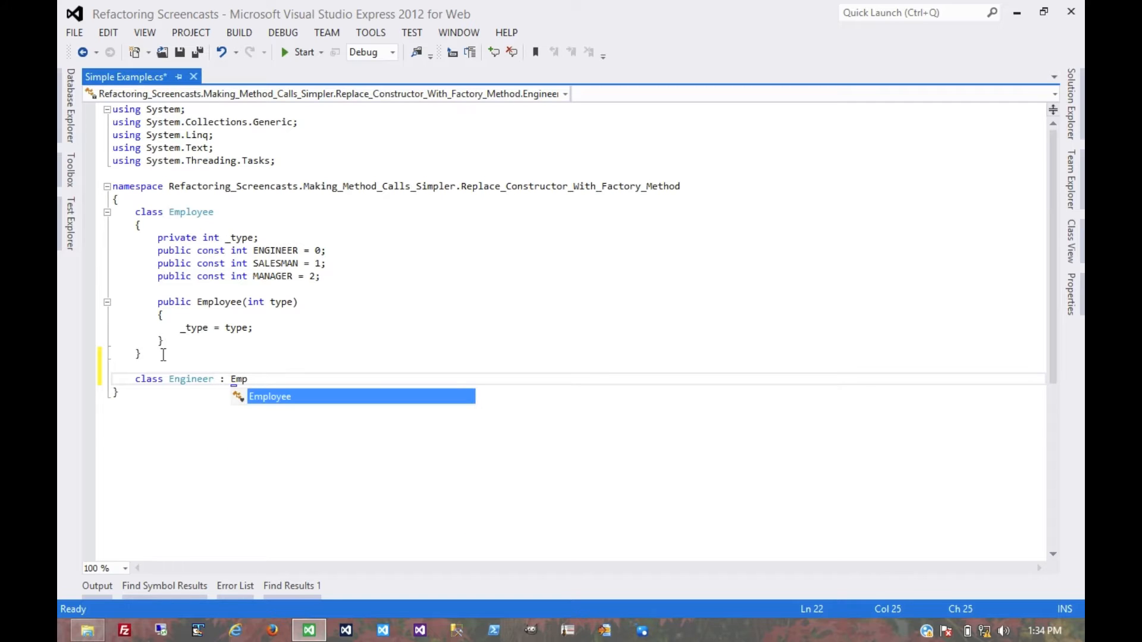
type("Employee { }")
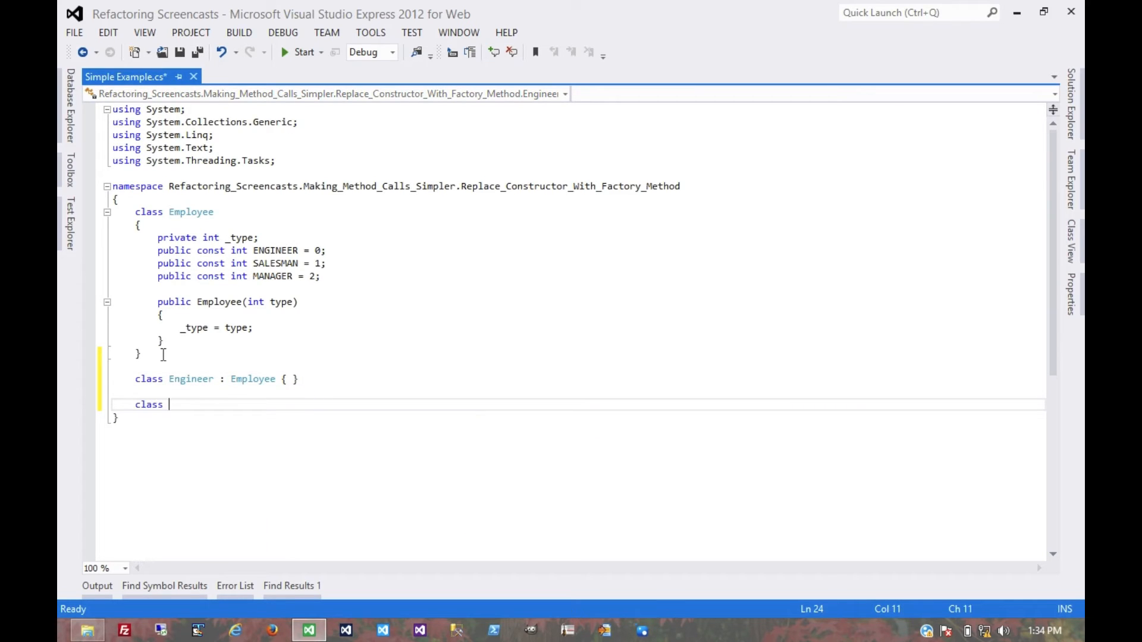
type("Sal")
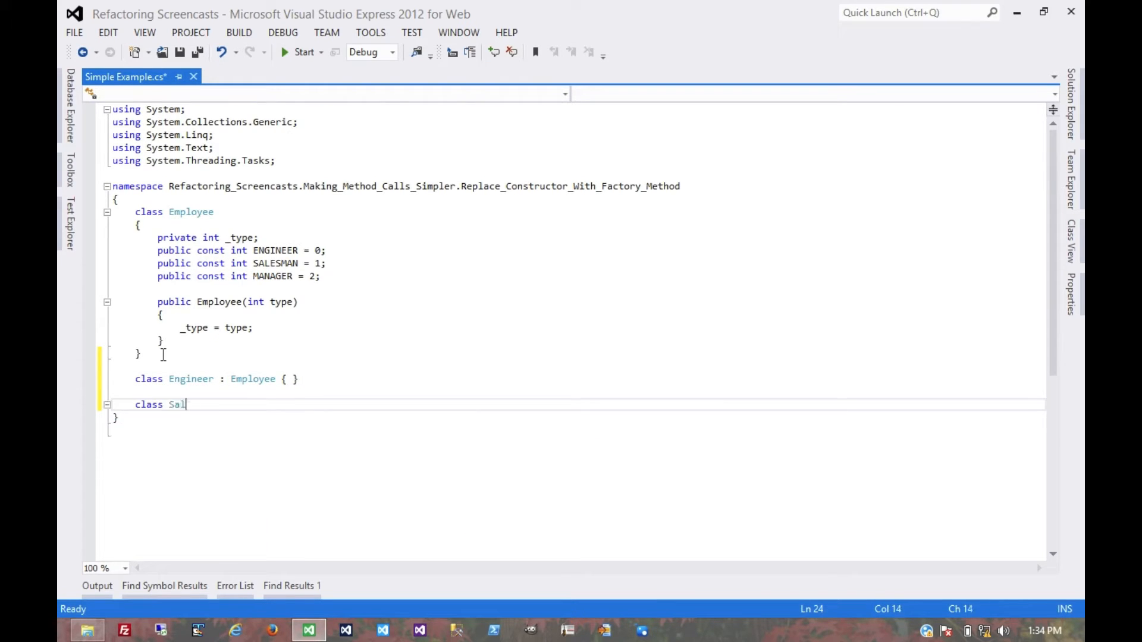
type("esman : Empl")
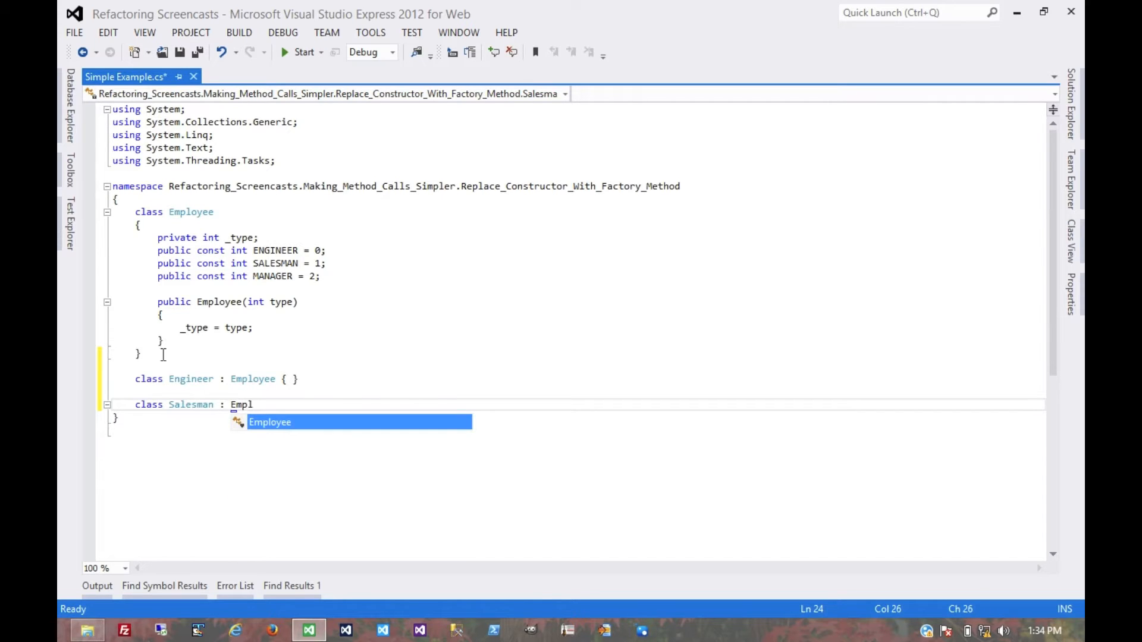
type("oyee { }")
type("class Manager :")
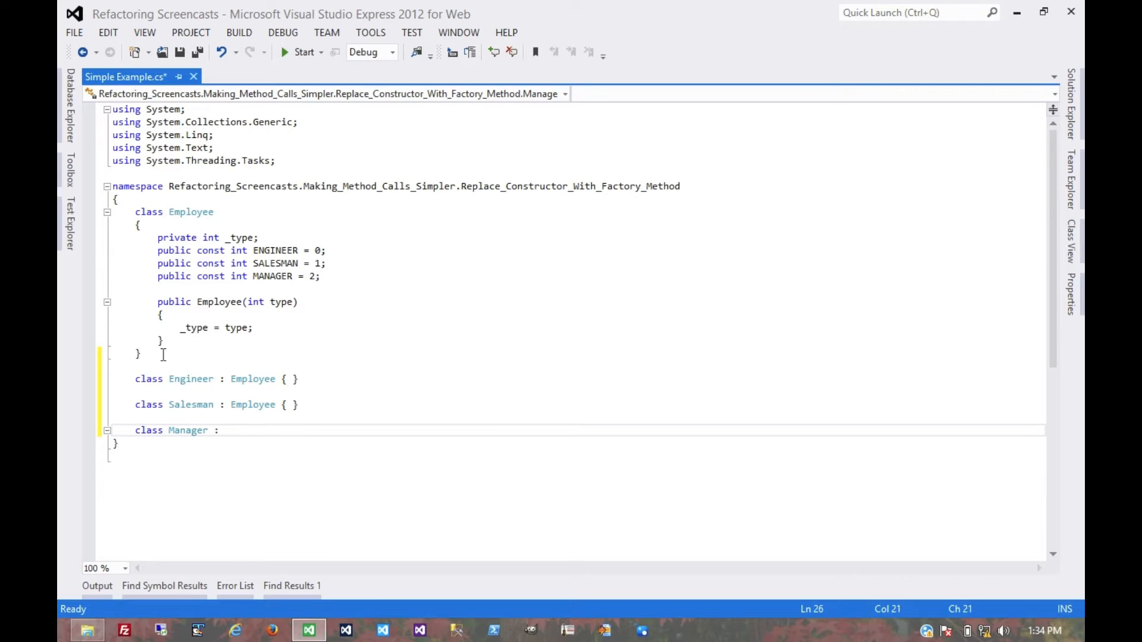
type("Employee { }")
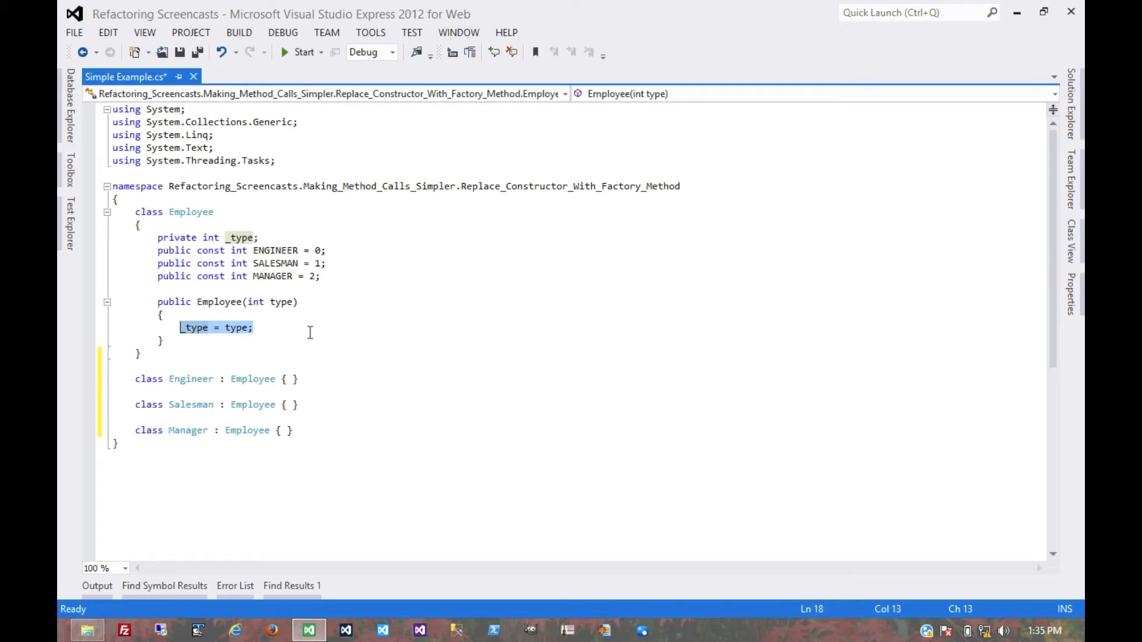
mouse_move(207, 307)
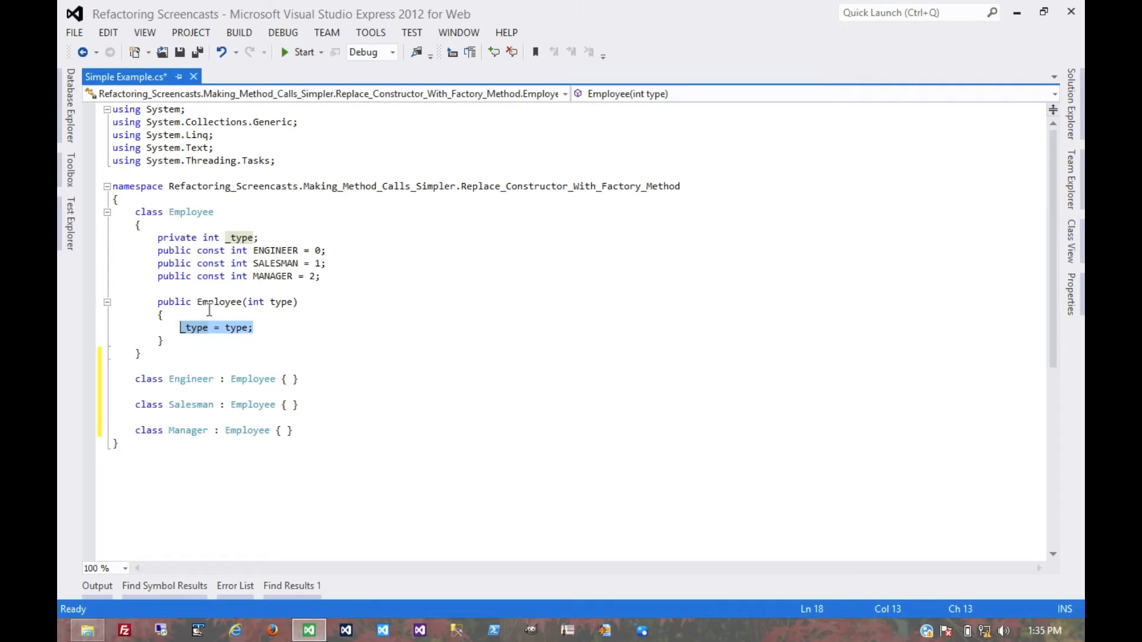
mouse_move(167, 344)
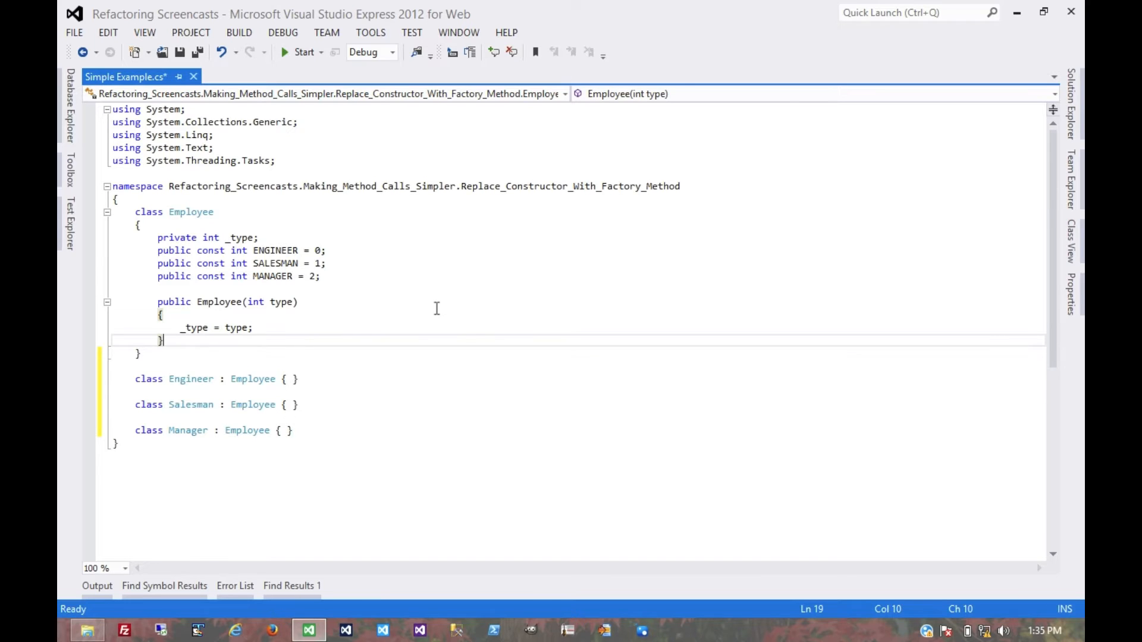
mouse_move(495, 316)
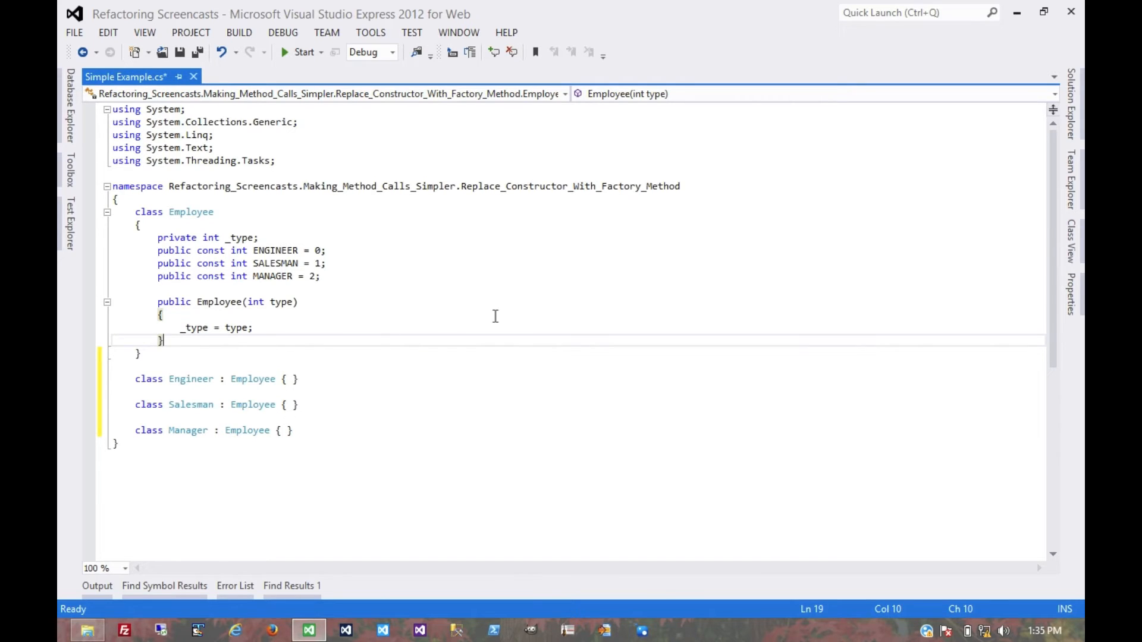
Declare a public static Employee Create(int type) method.
type("pub")
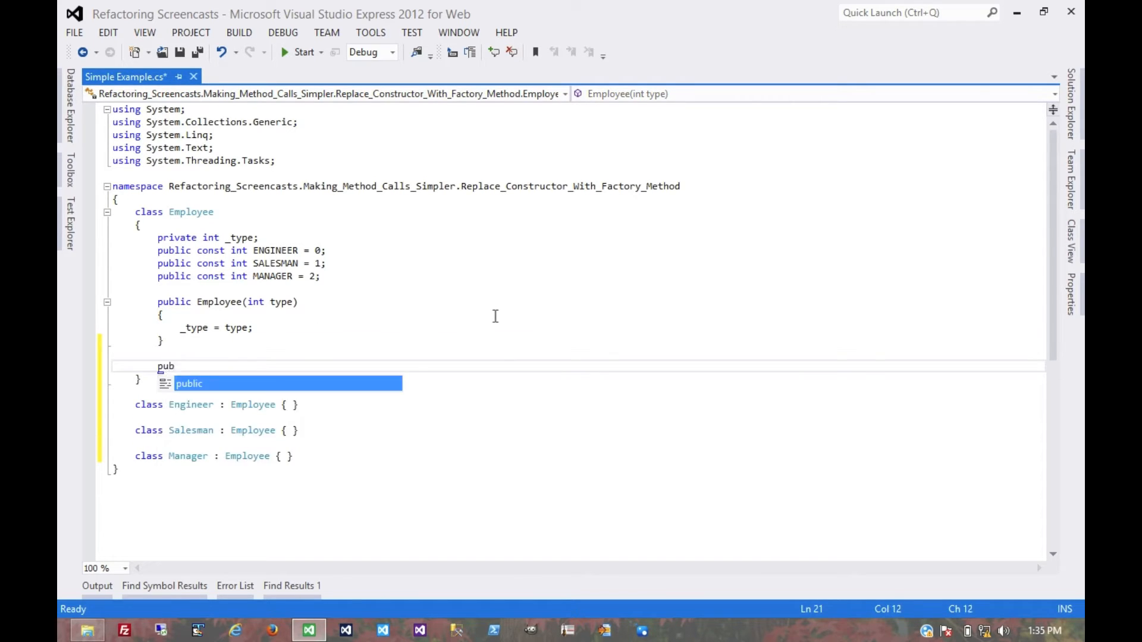
type("lic static Empl")
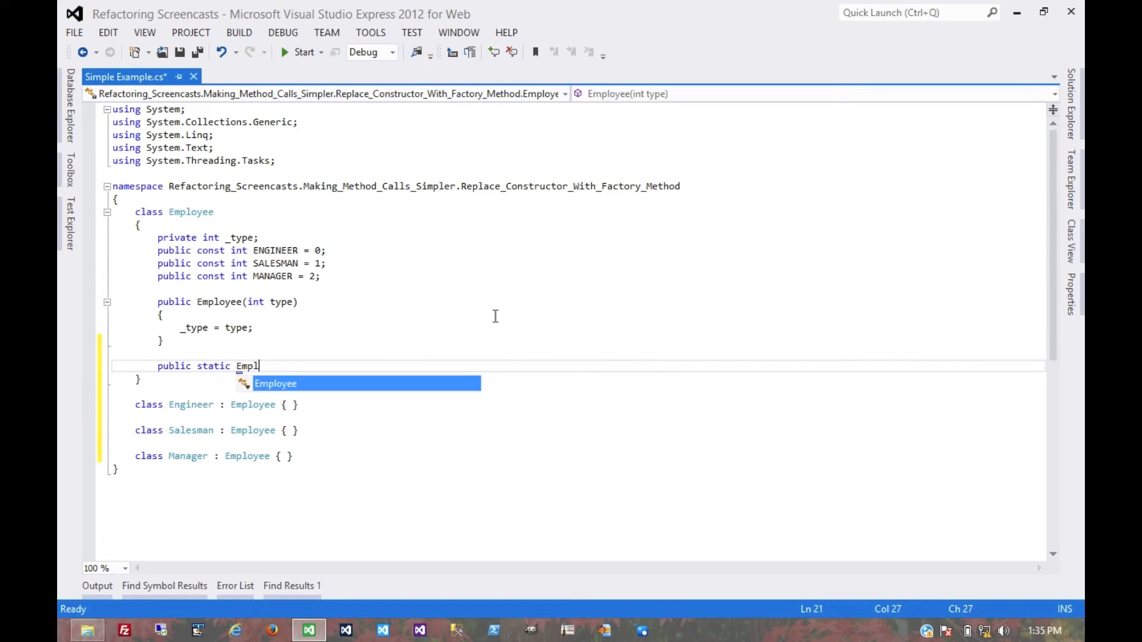
key("Tab")
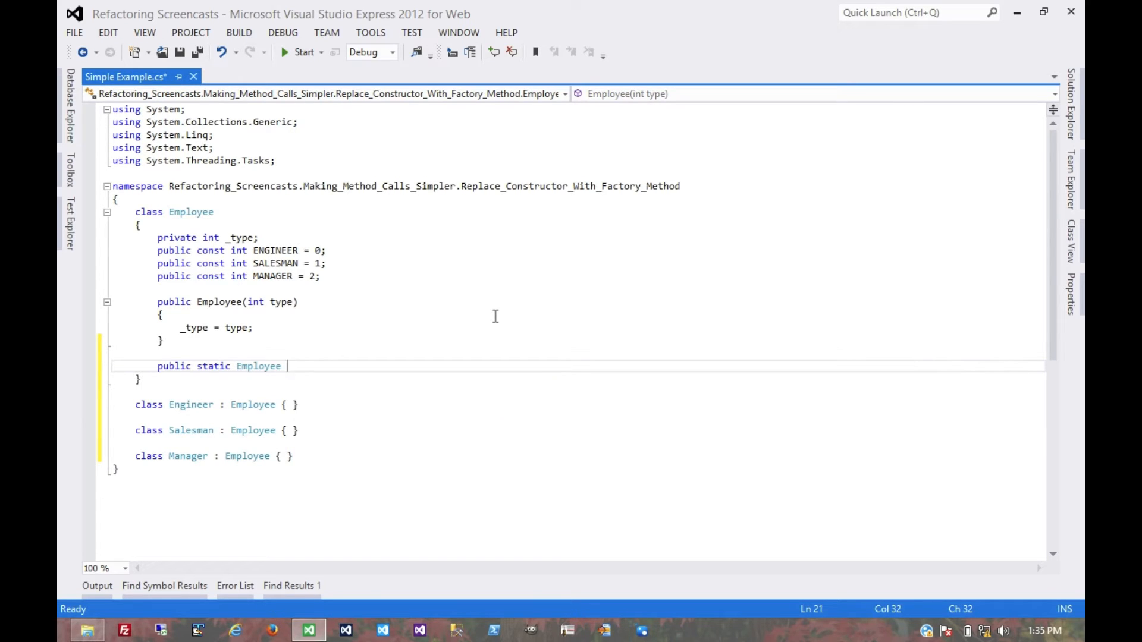
type("Create")
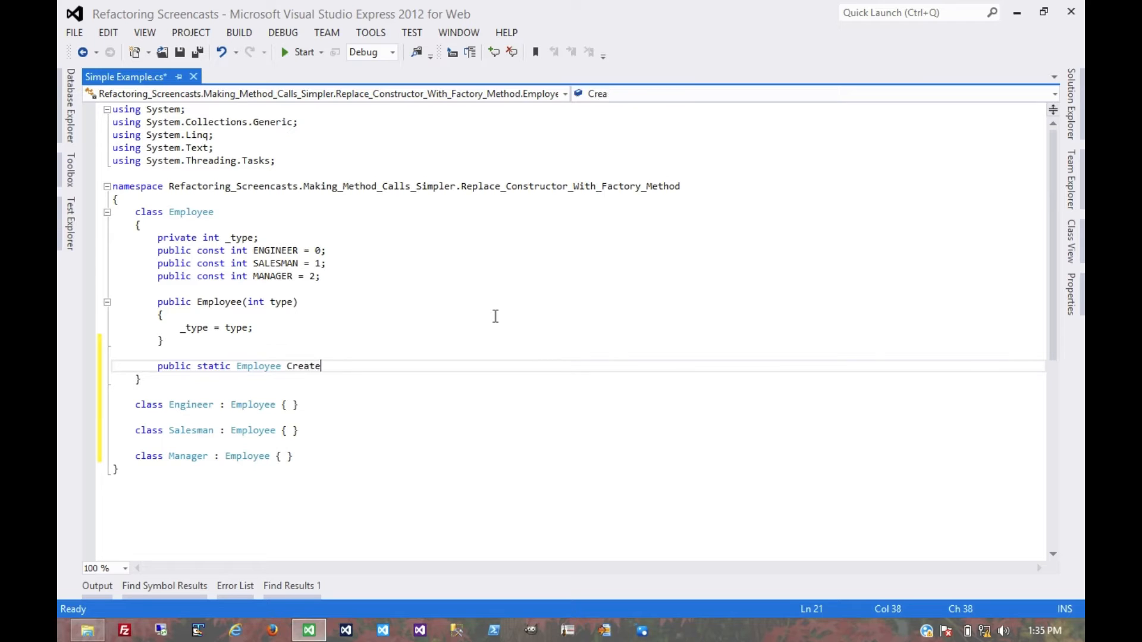
type("(int type)")
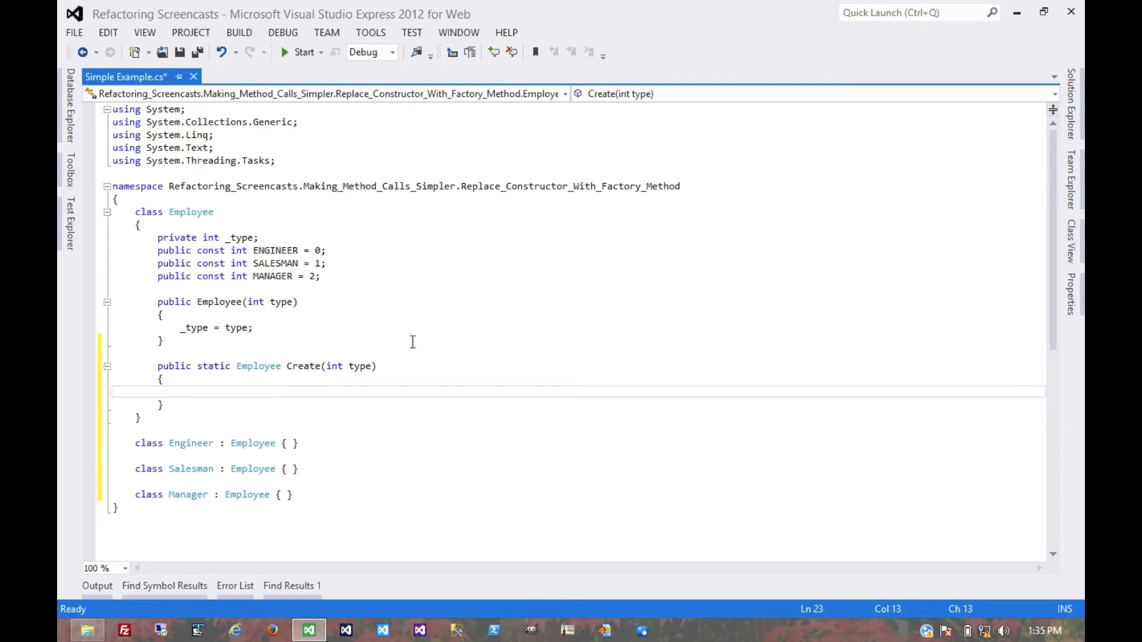
mouse_move(258, 366)
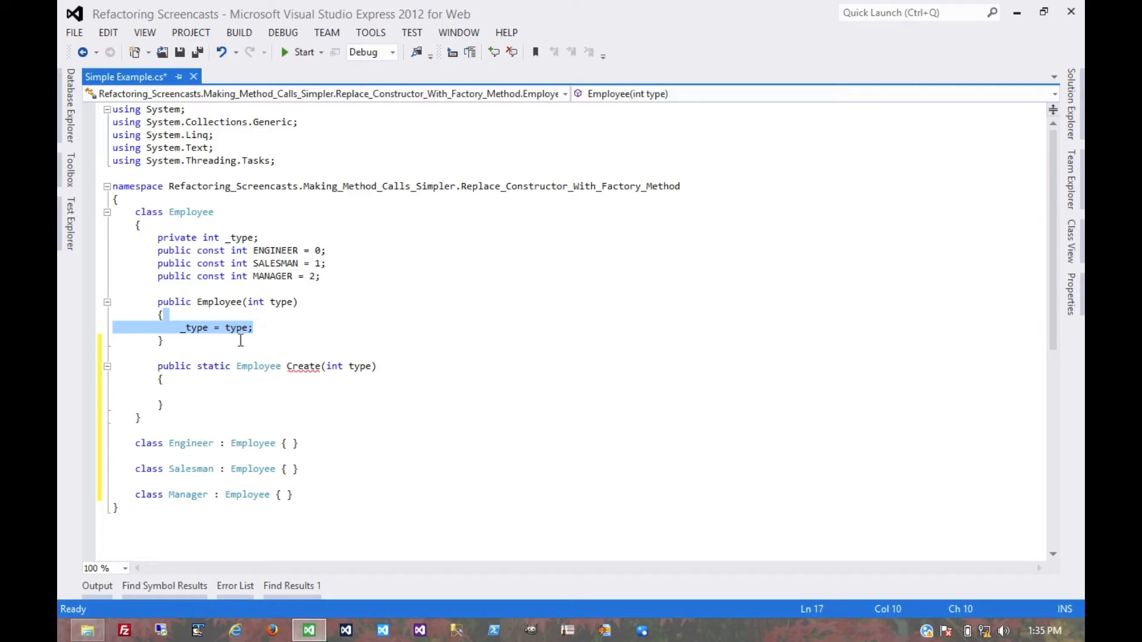
Return new Employee(type) from Create, make the constructor private, and add a blank line.
left_click(253, 327)
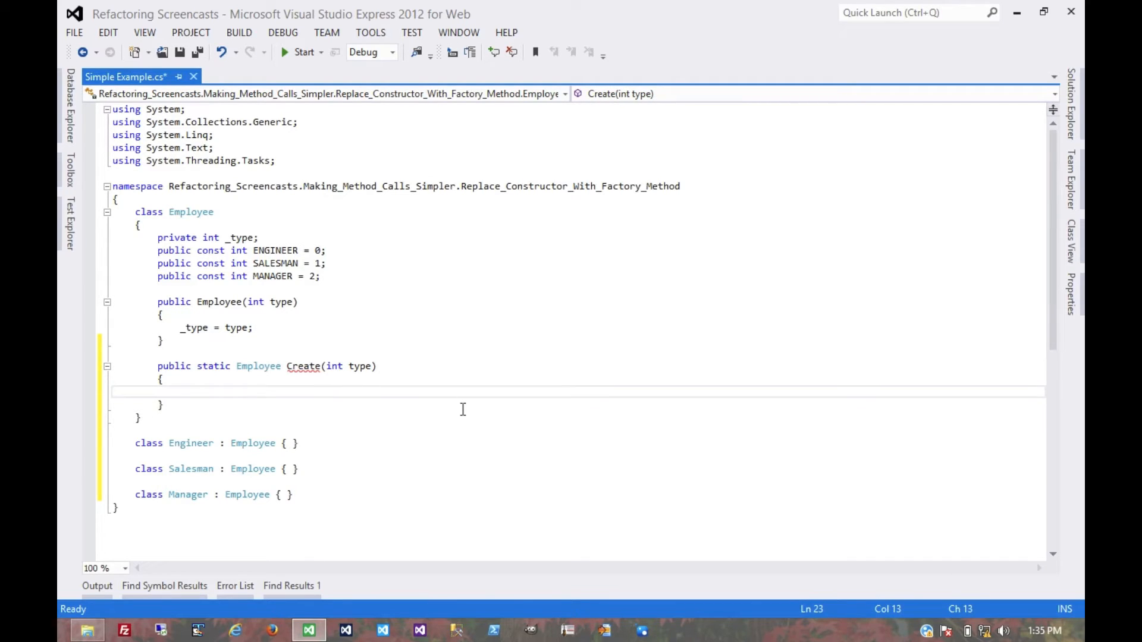
type("return")
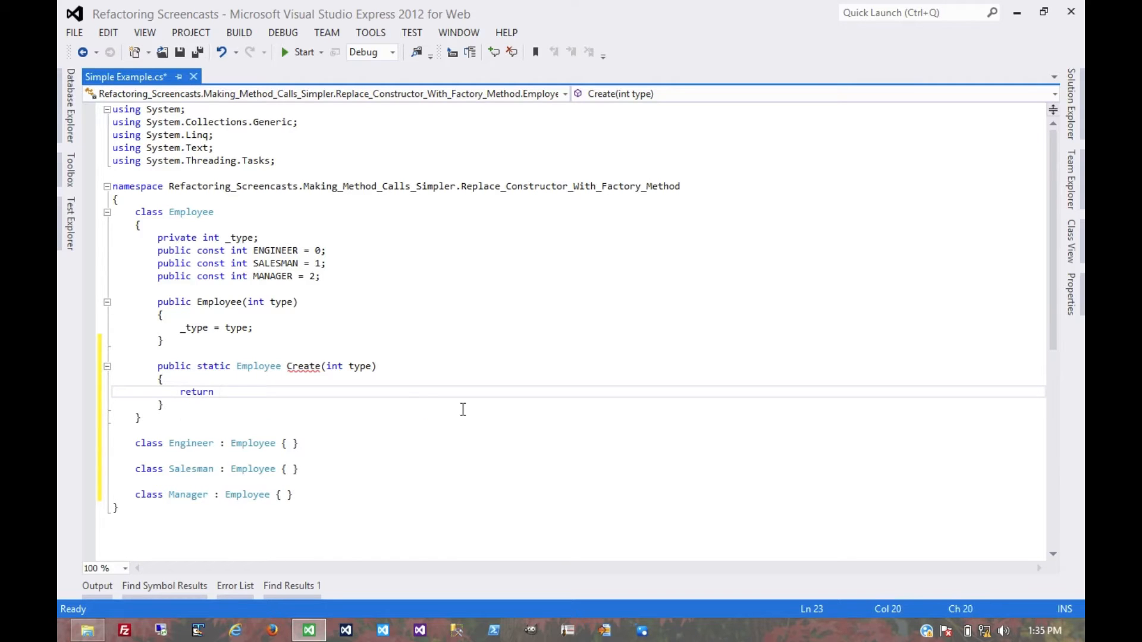
type("new Employee(type);")
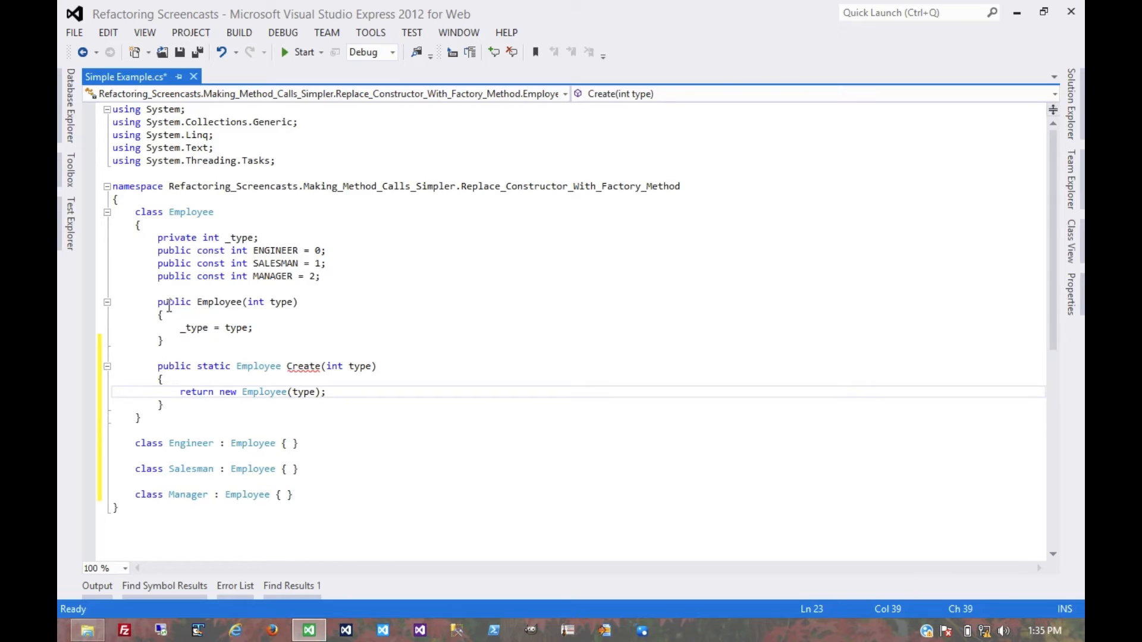
type("private")
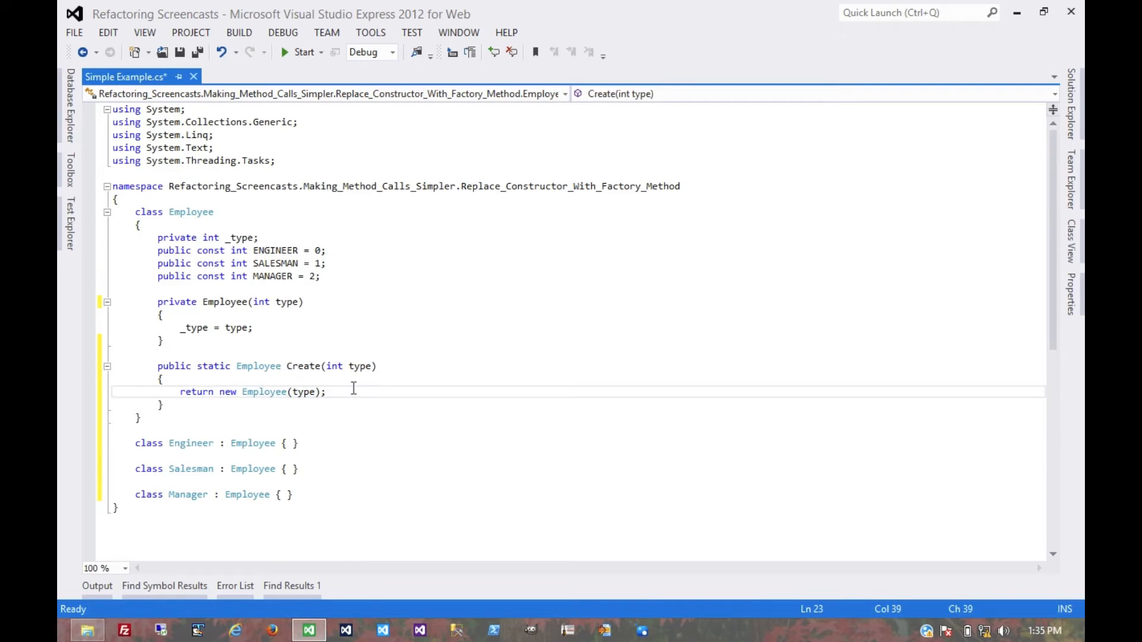
key("Enter")
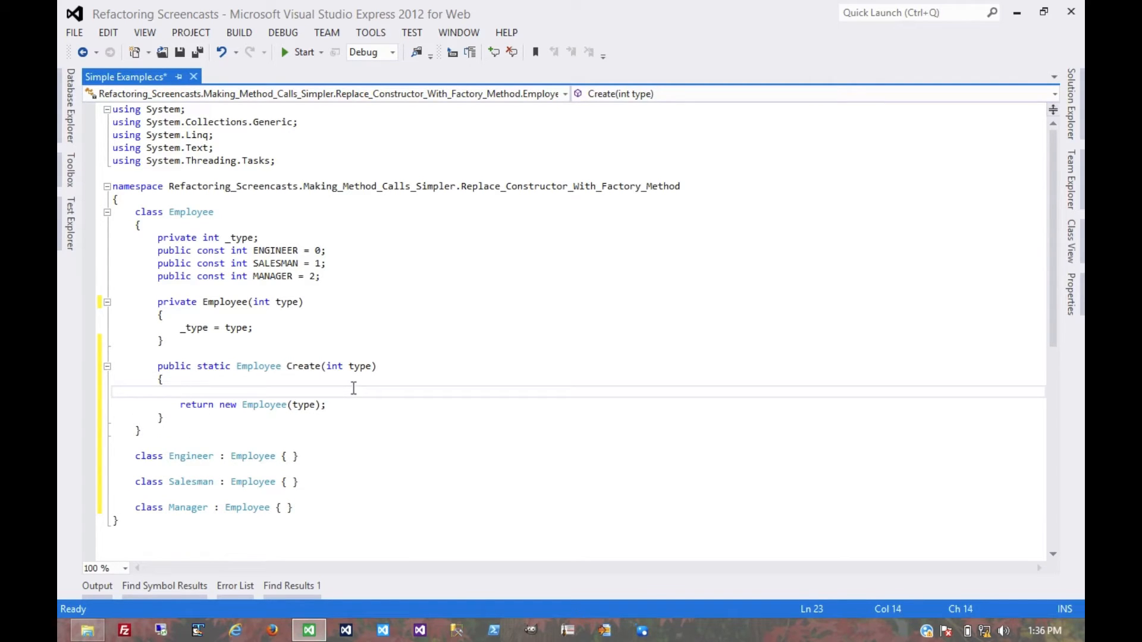
Switch on type returning new Engineer, Salesman or Manager, else throw Exception("bad type!").
type("switch (type)")
type("case")
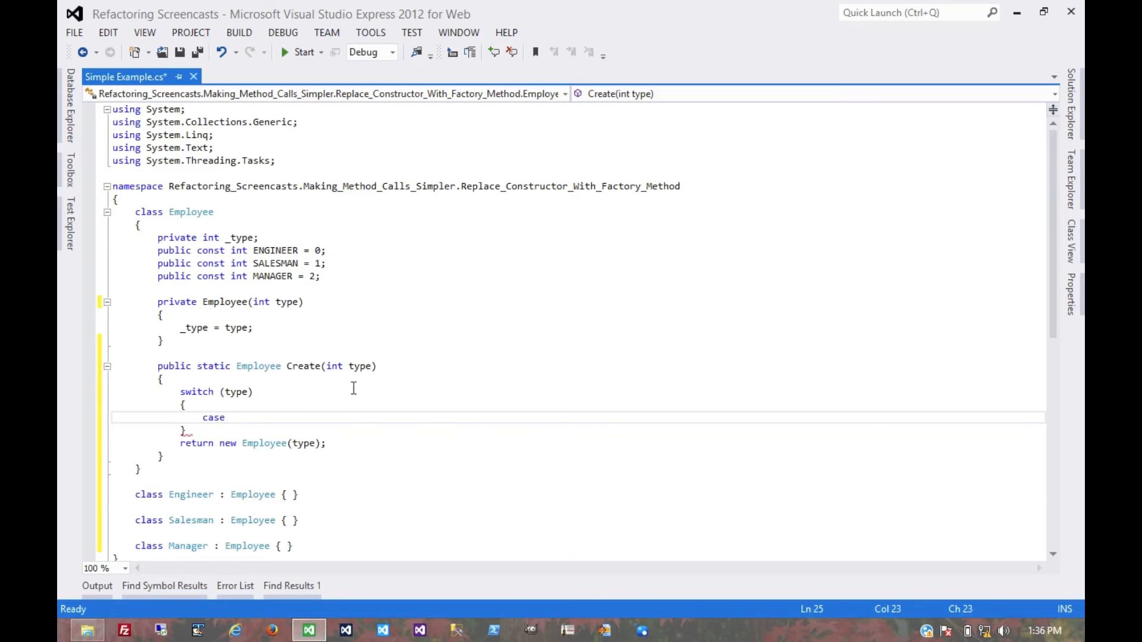
type("ENGINEER:")
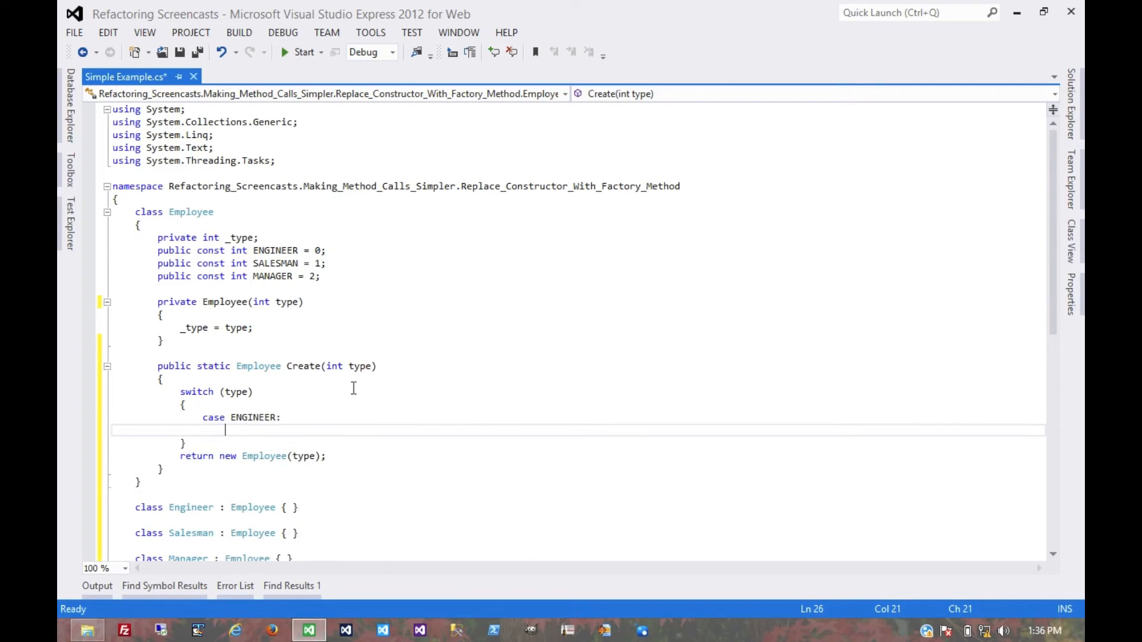
type("return new Engineer();")
type("case SALESMAN:")
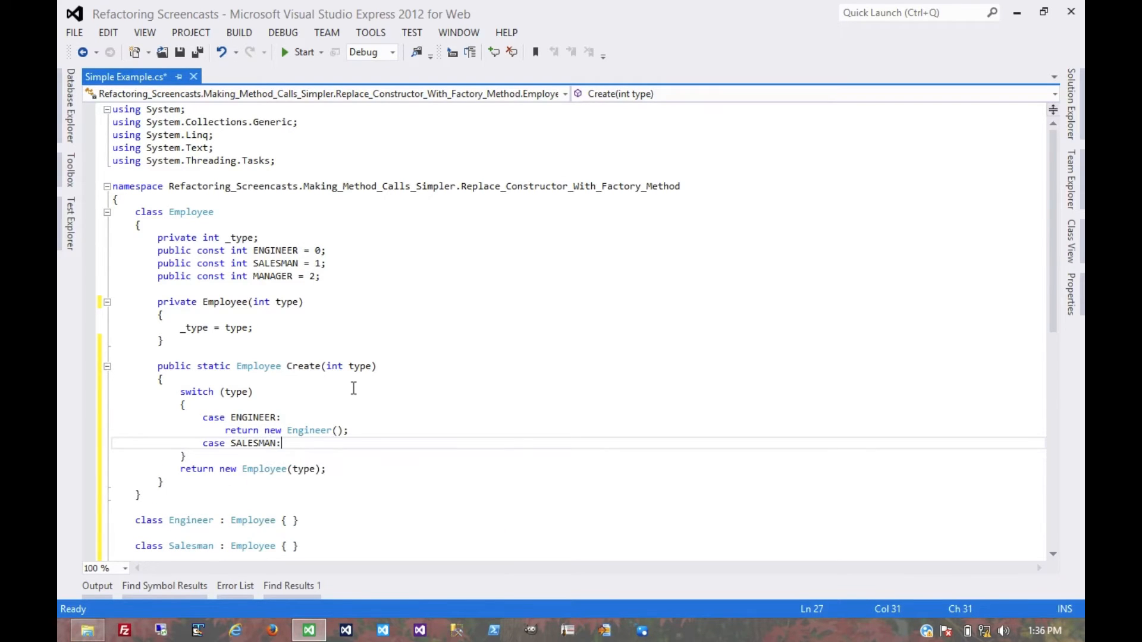
type("return new")
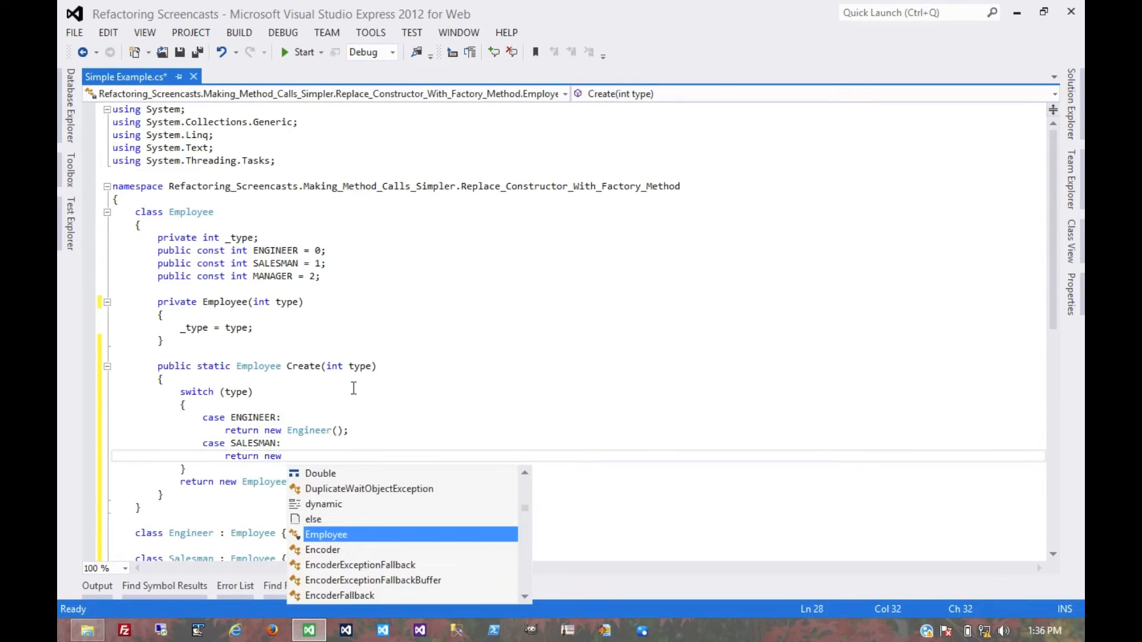
type("Salesman();")
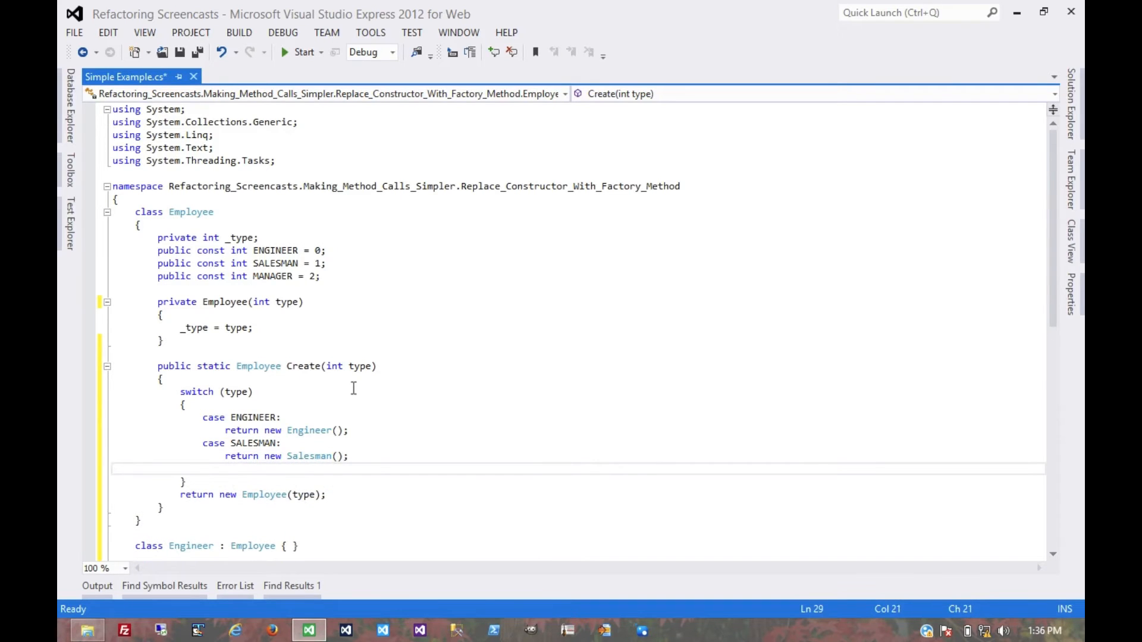
type("case MANAGER:")
type("return new")
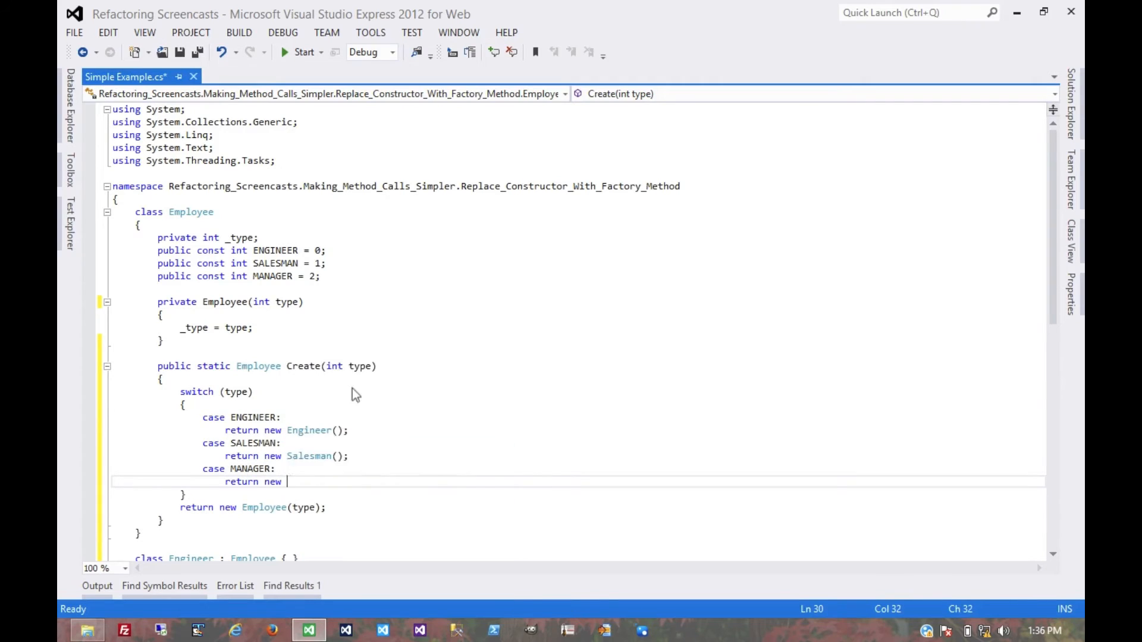
type("Manager();")
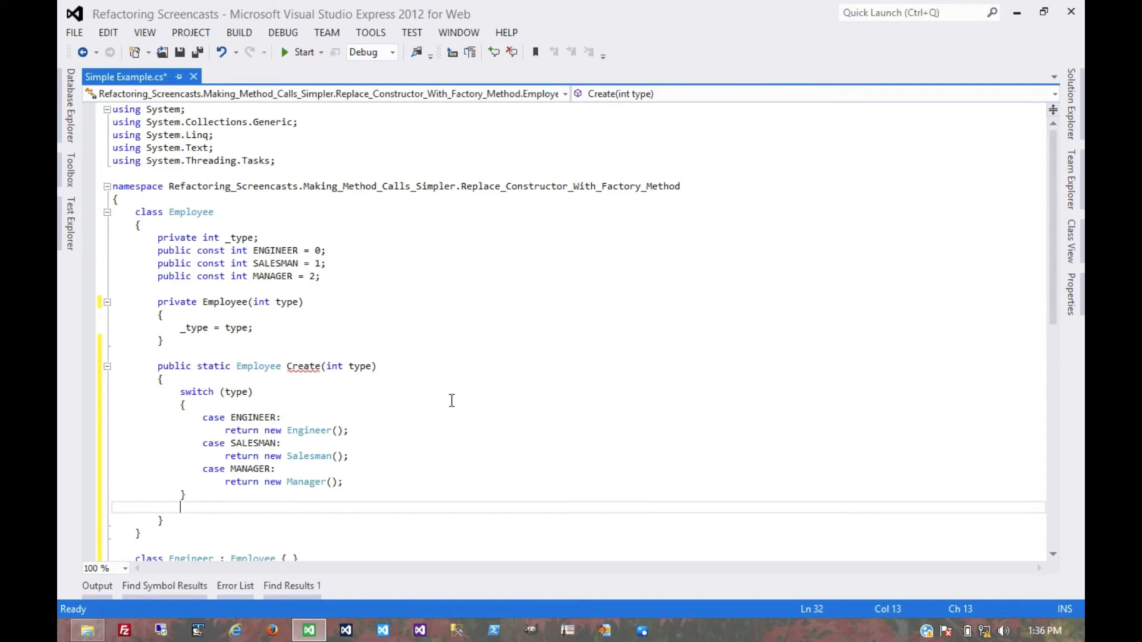
type("throw new Exception(\"")
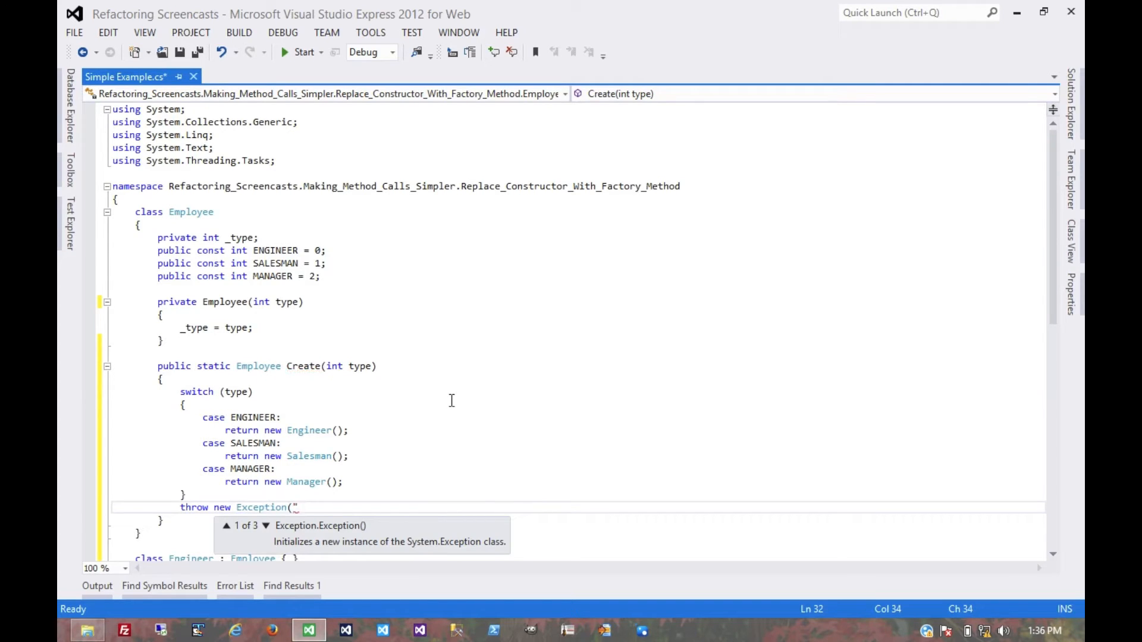
type("bad type!\");")
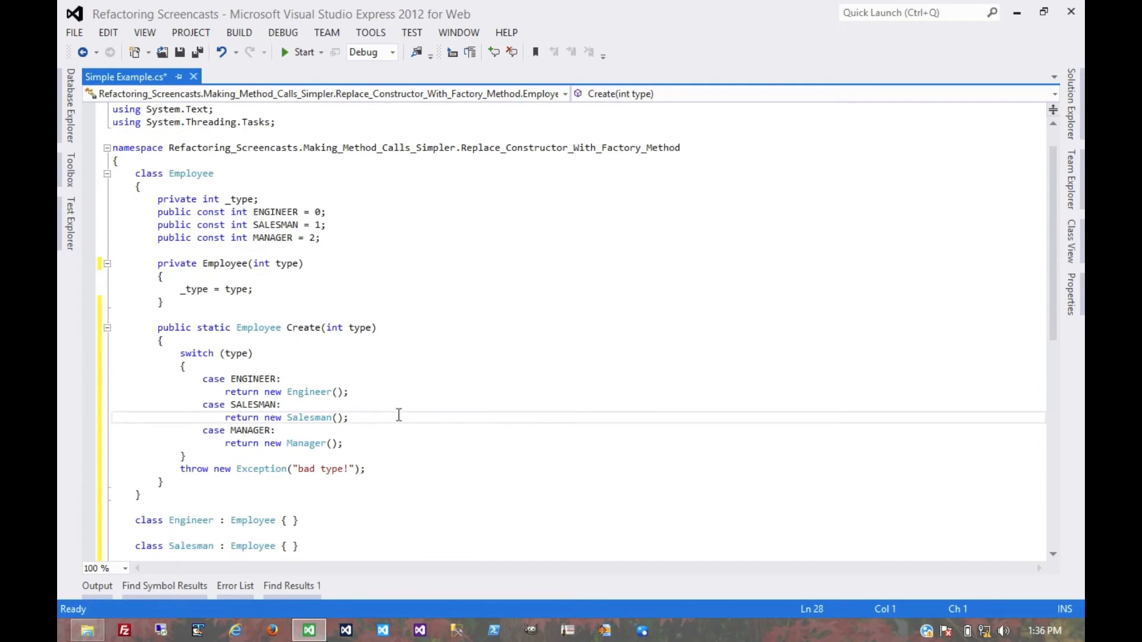
mouse_move(305, 417)
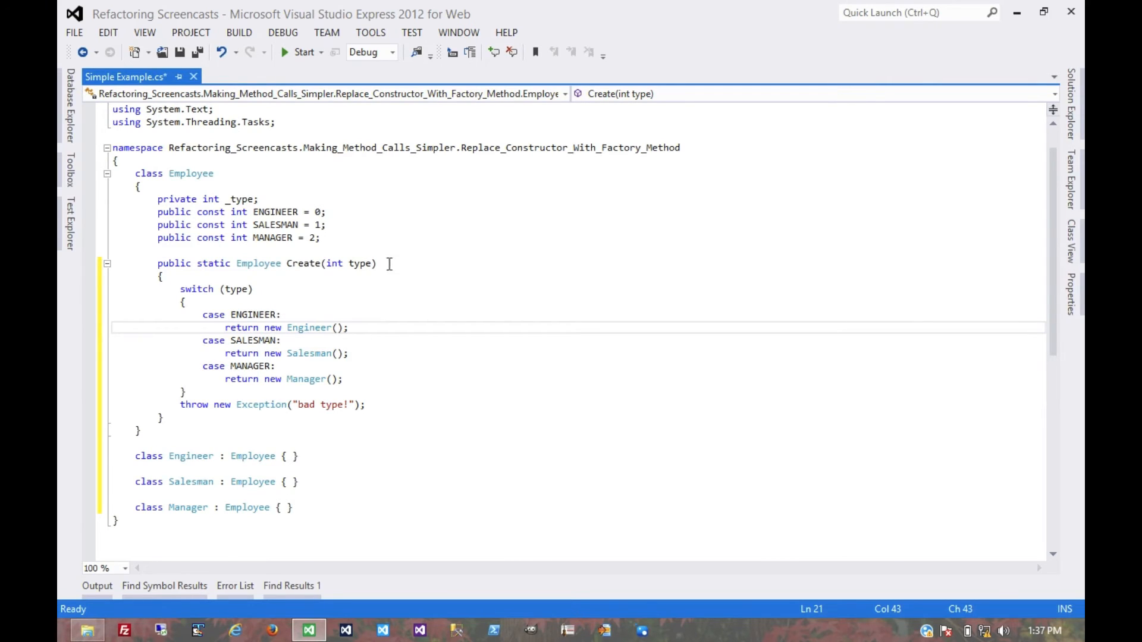
mouse_move(281, 238)
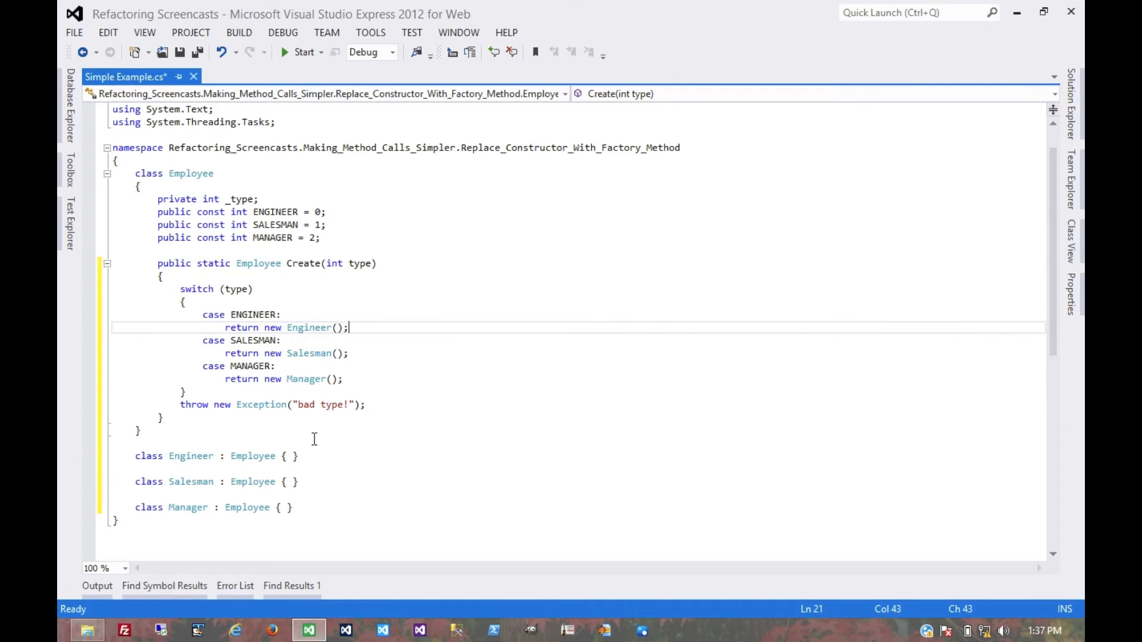
mouse_move(326, 504)
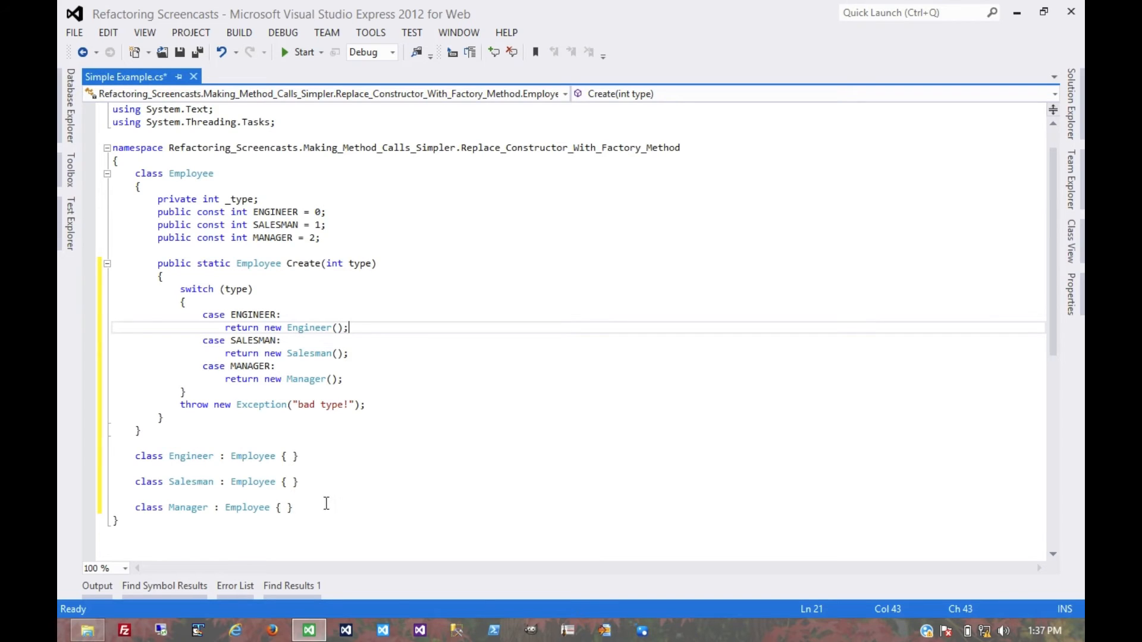
mouse_move(295, 340)
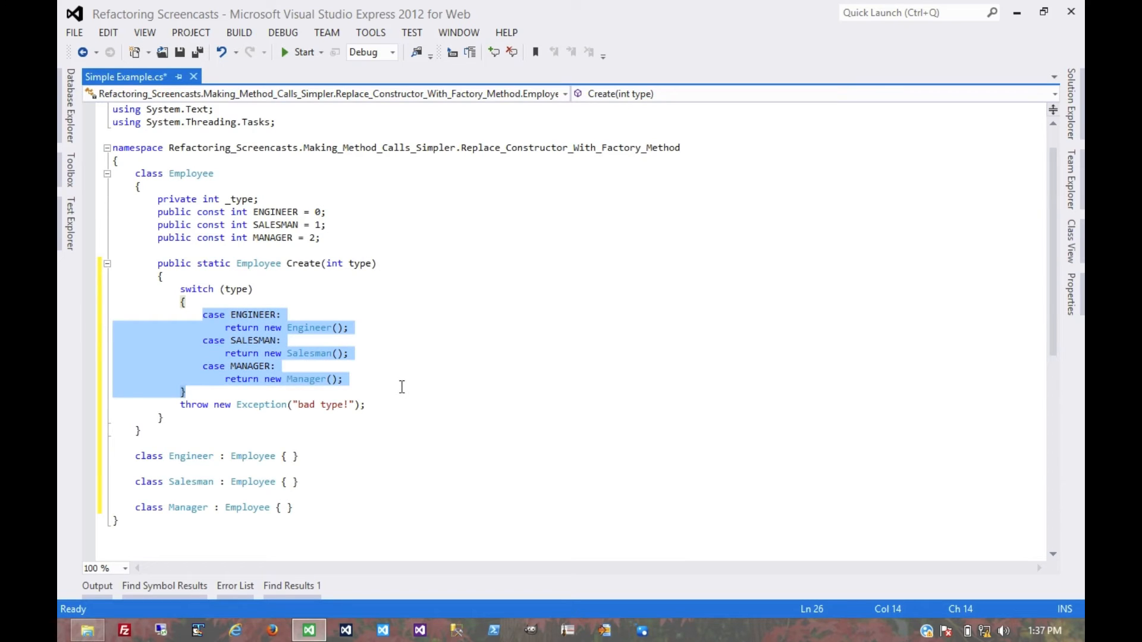
Remove the private Employee constructor, keeping the type constants and Create factory.
left_click(344, 379)
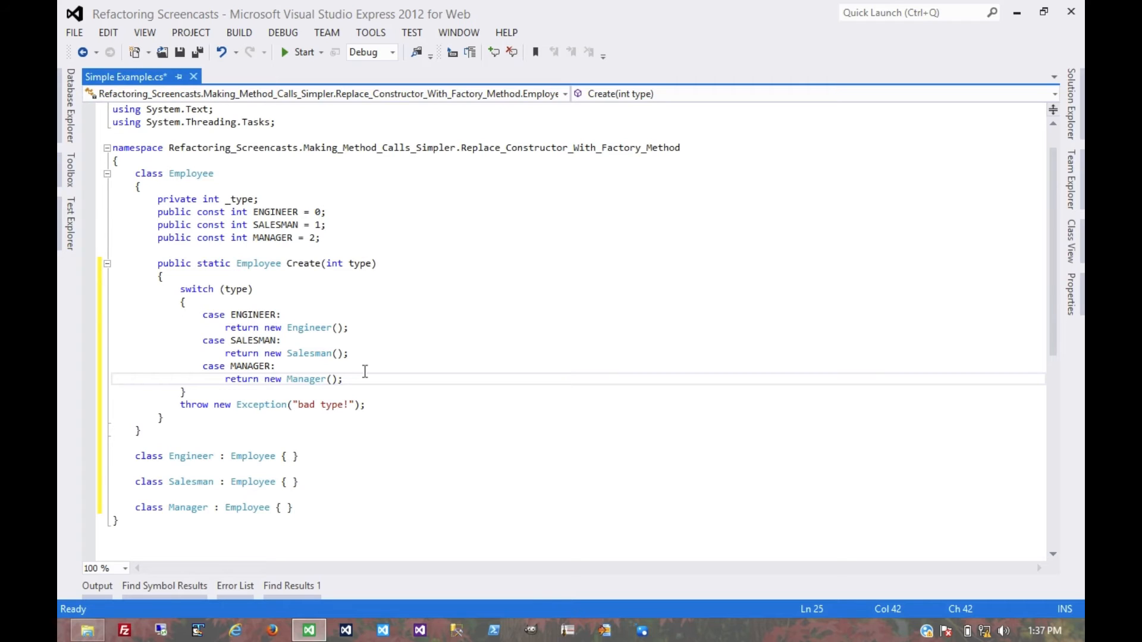
mouse_move(297, 292)
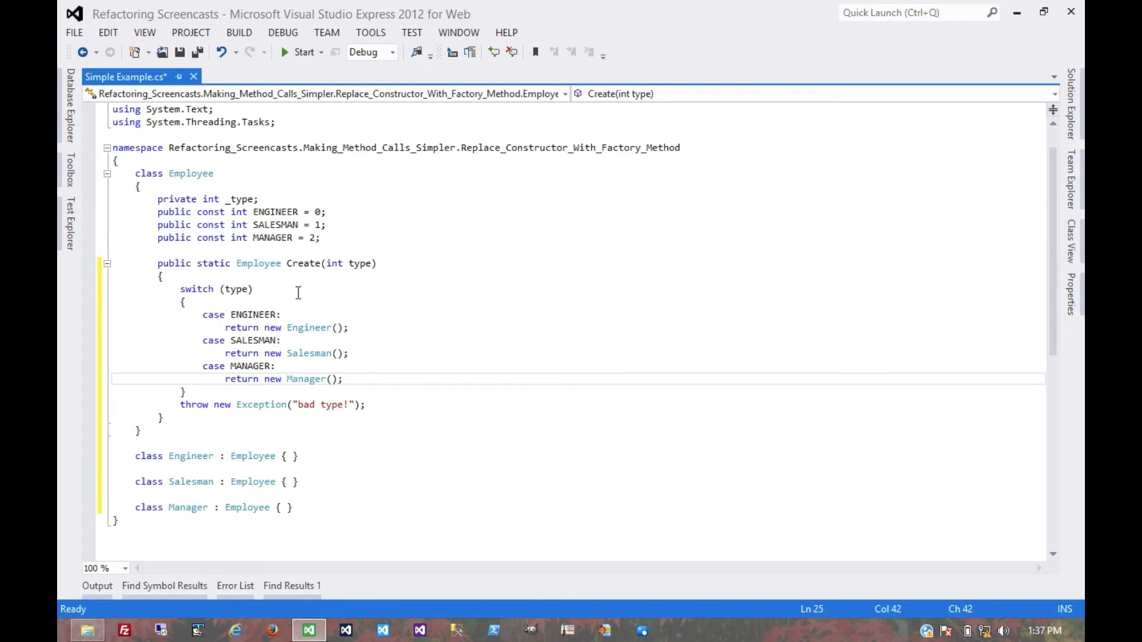
mouse_move(312, 286)
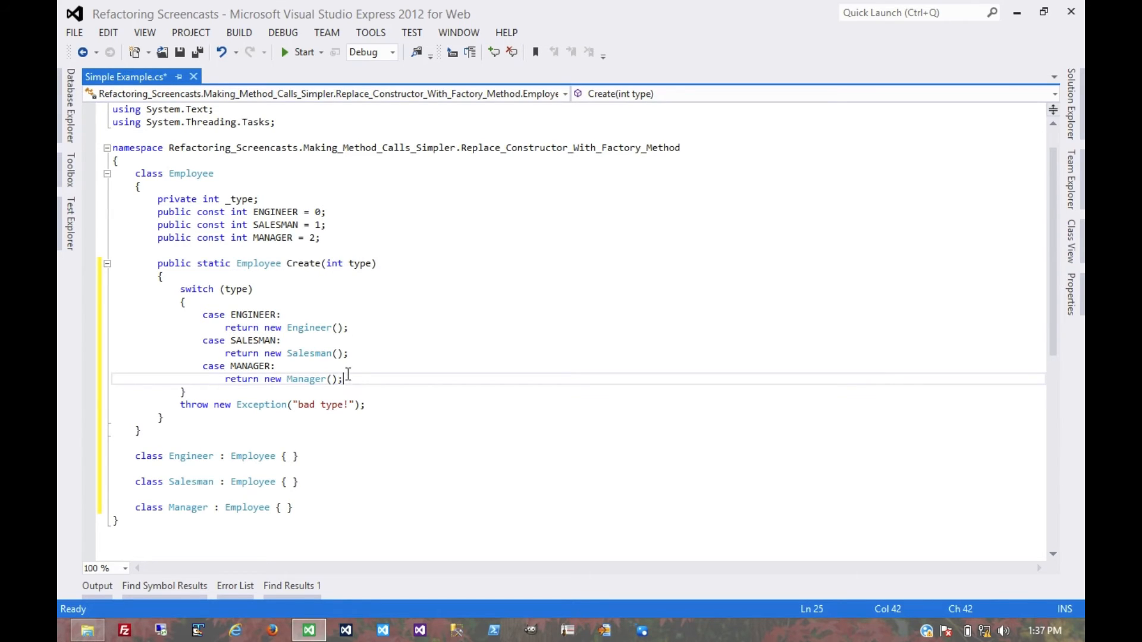
mouse_move(199, 499)
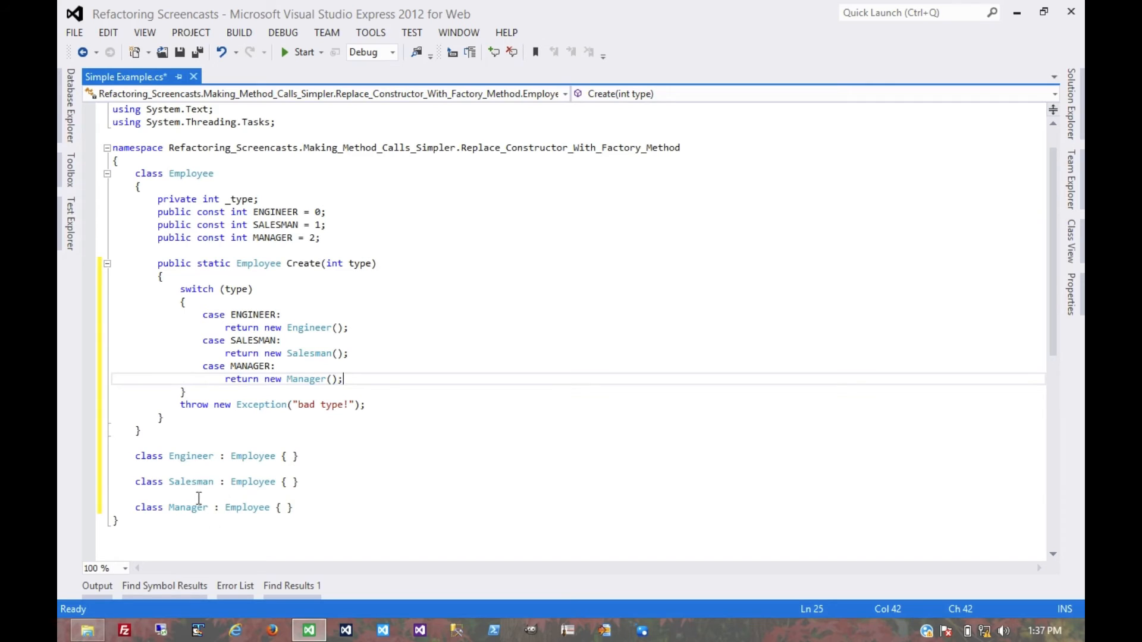
mouse_move(190, 456)
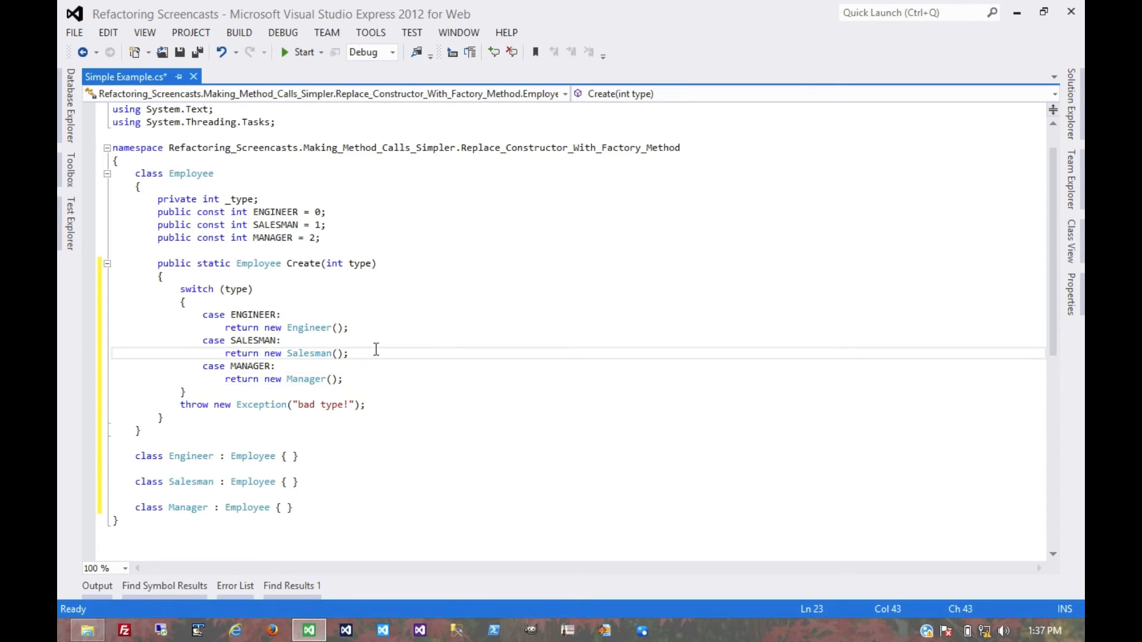
left_click(371, 305)
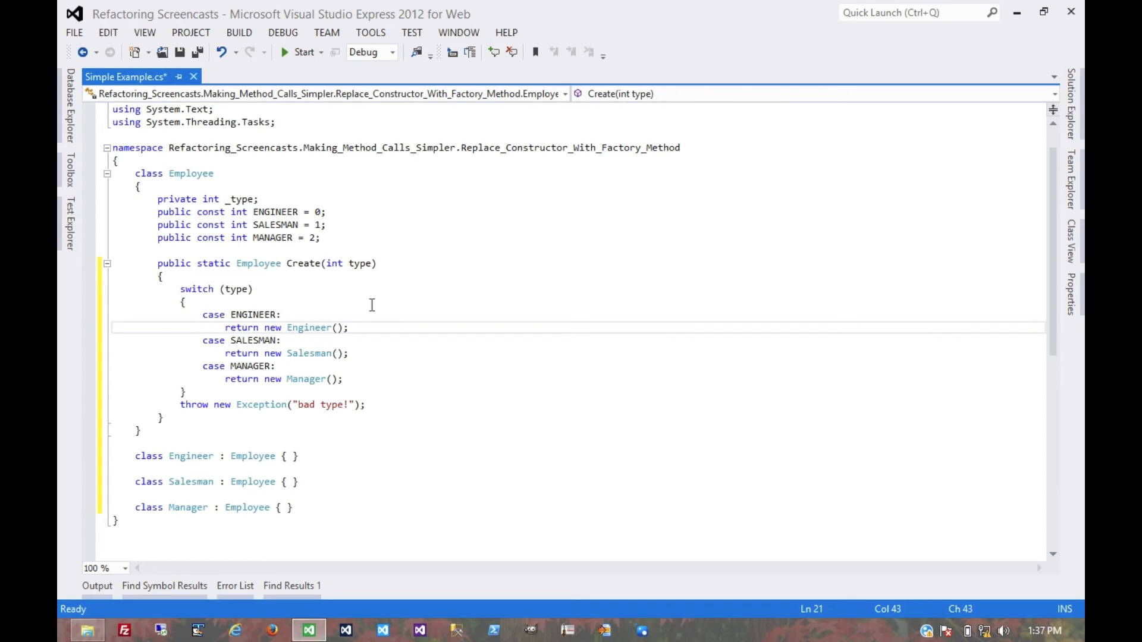
mouse_move(385, 305)
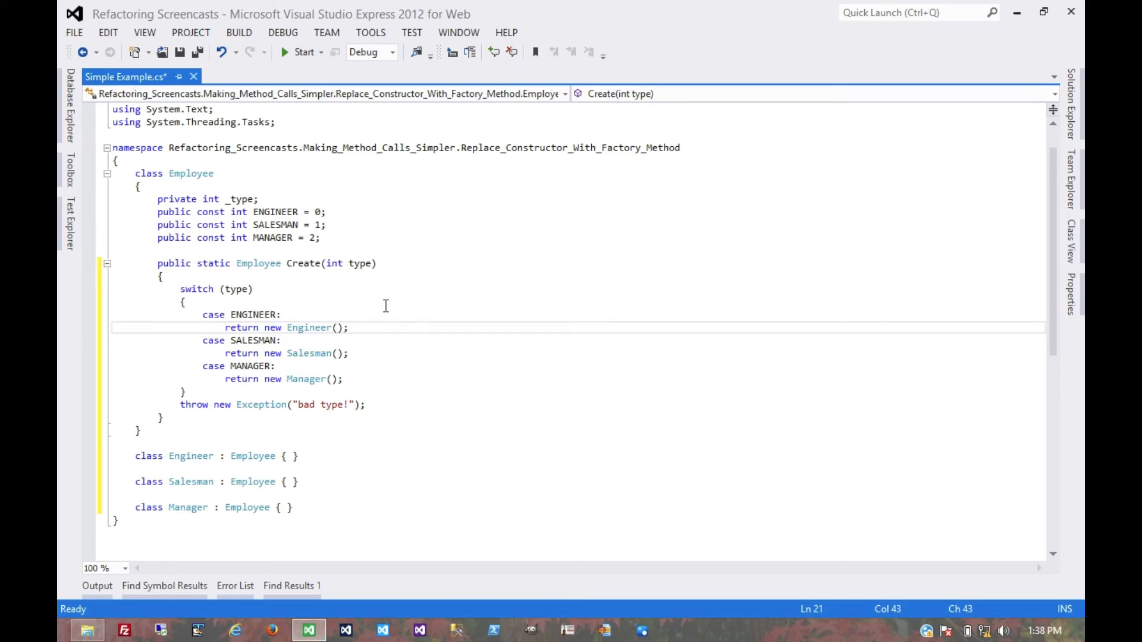
mouse_move(292, 481)
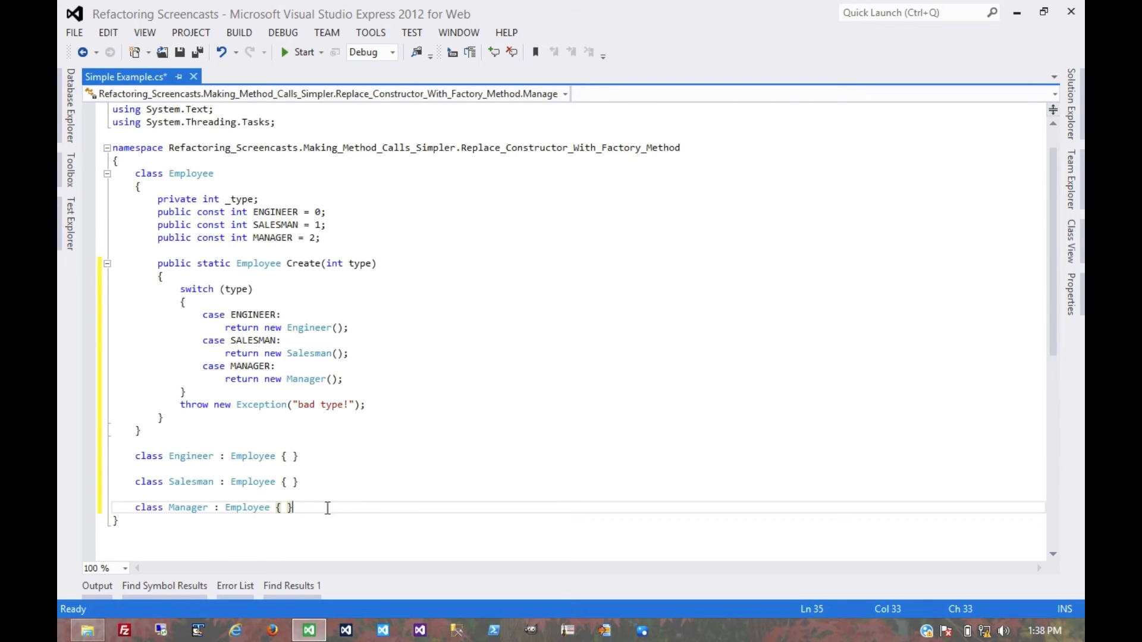
Add an empty Person class below the Manager class.
key("Enter")
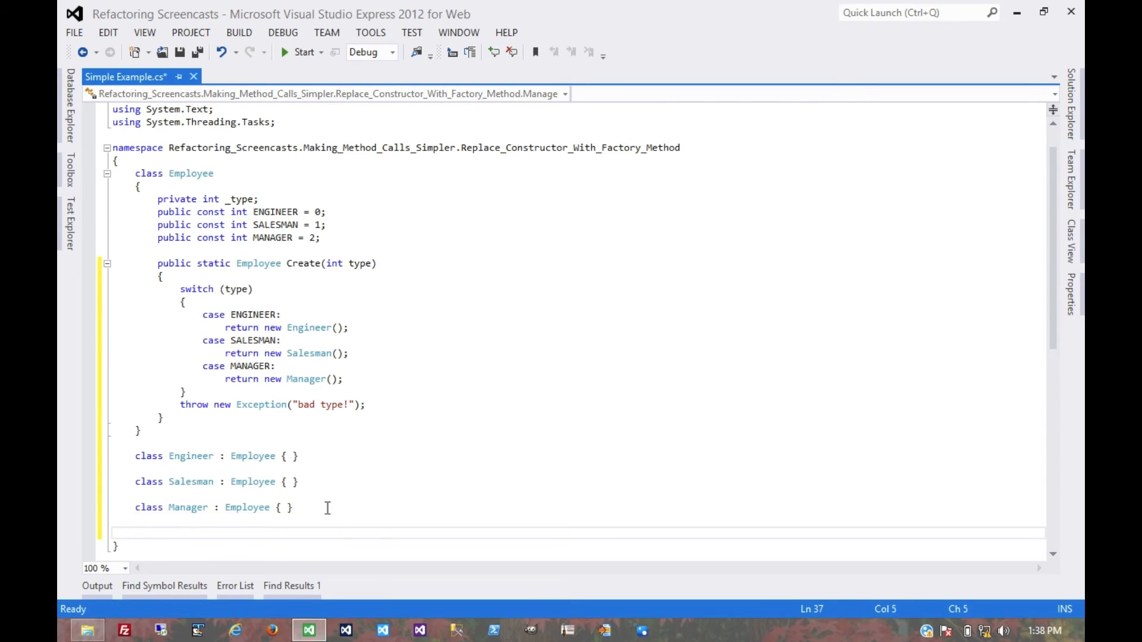
type("cl")
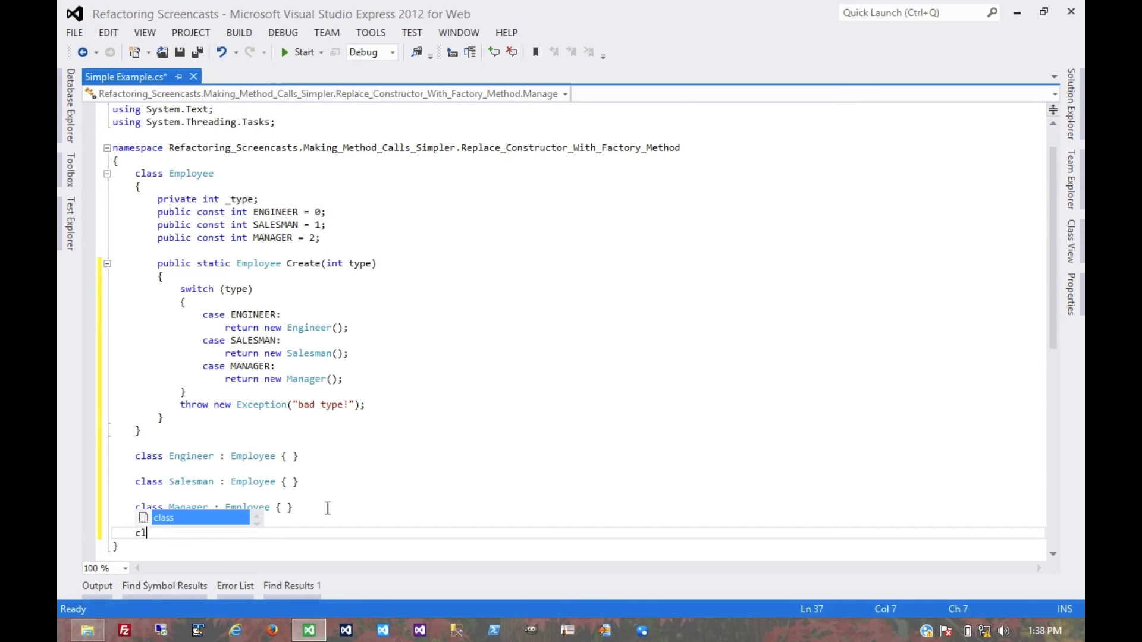
type("ass Person")
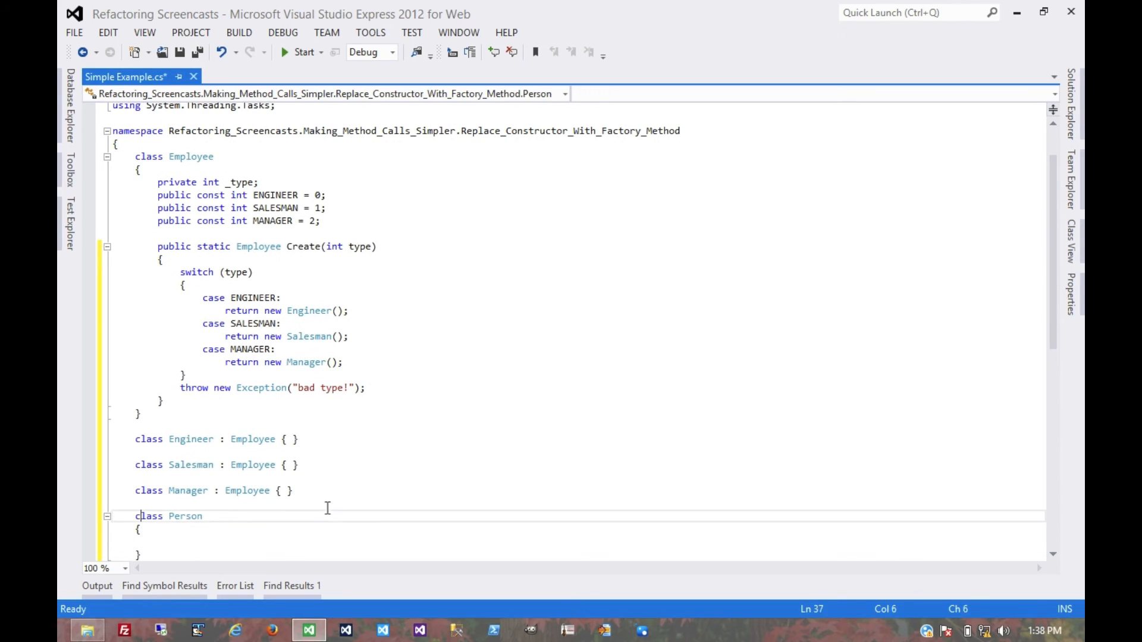
scroll("down", 3)
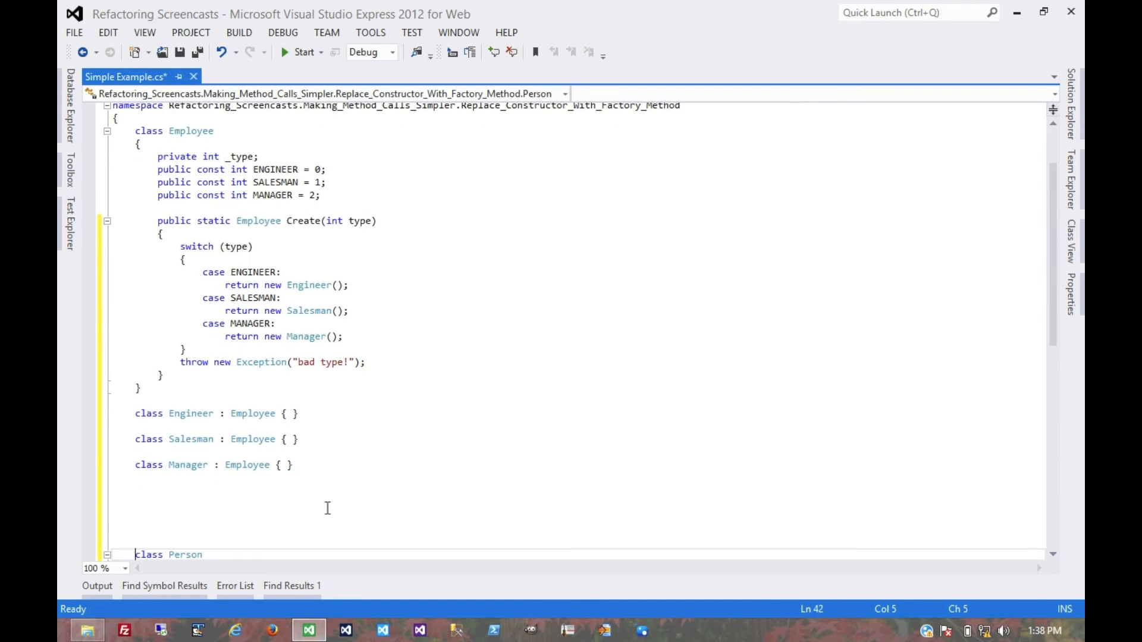
scroll("down", 3)
type("}")
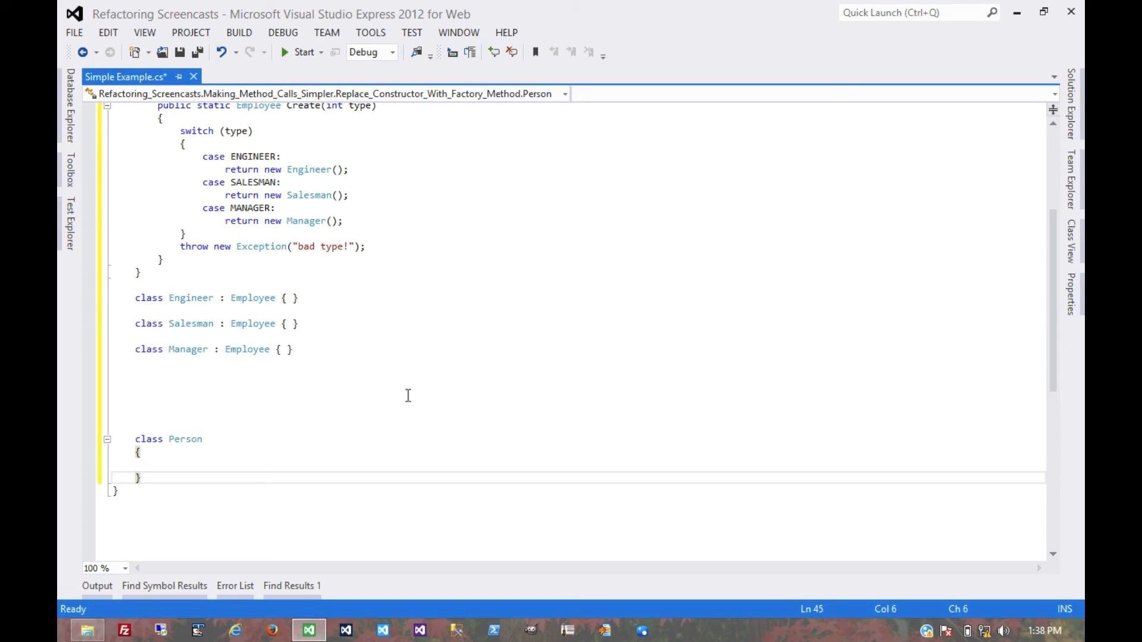
Add 'class Male : Person { }' and 'class Female : Person { }' below Person.
type("c")
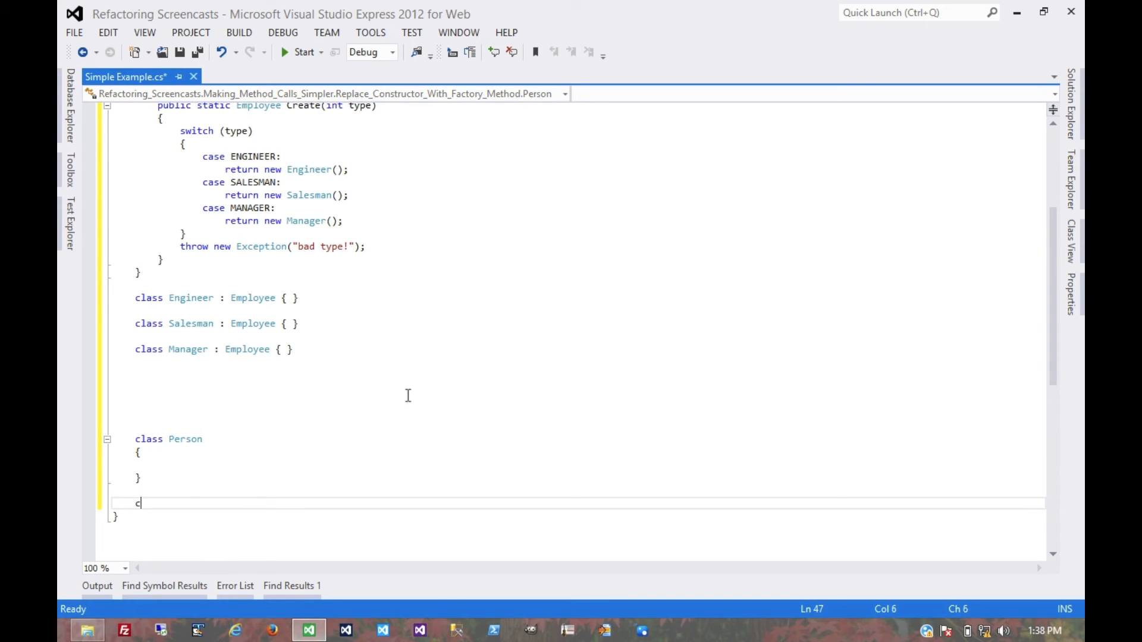
type("lass Male : P")
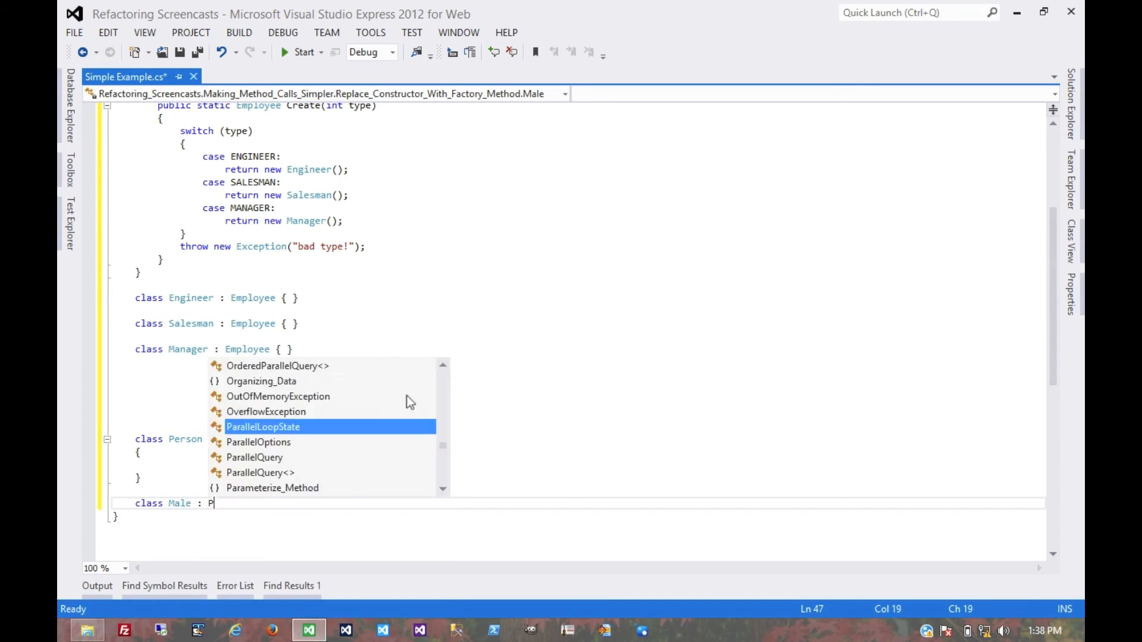
type("erson { }")
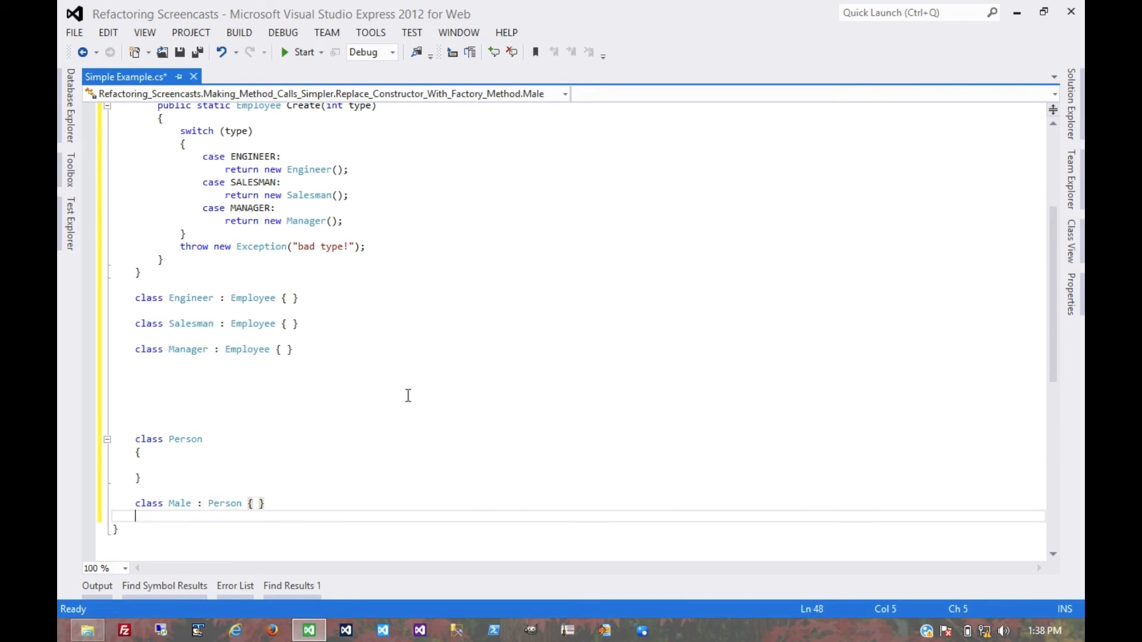
type("class Female")
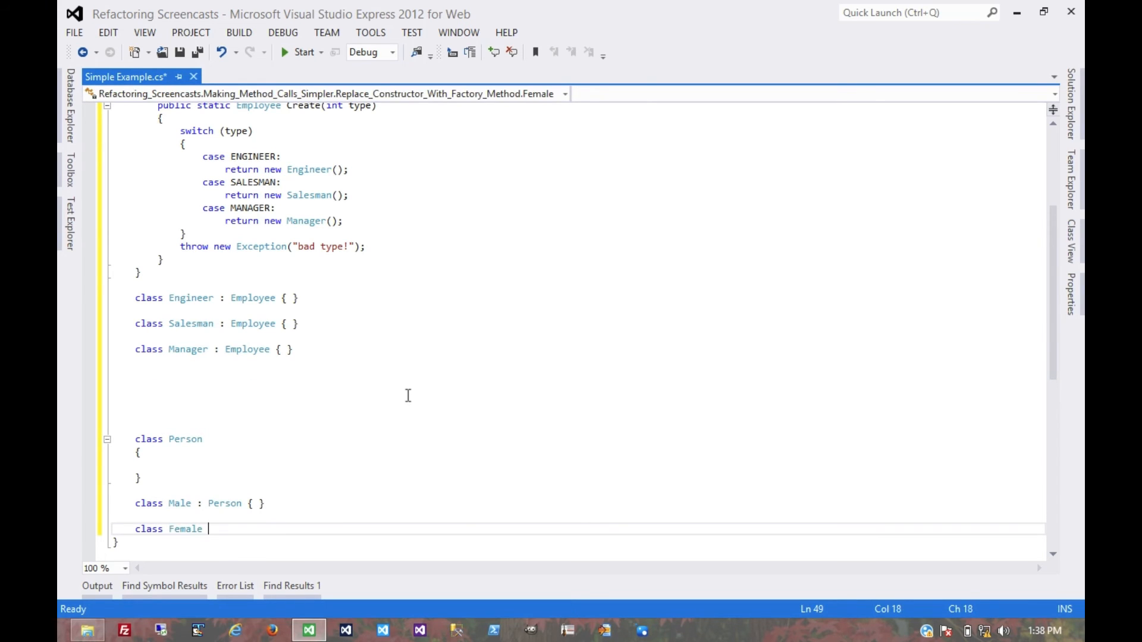
type(": Person { }")
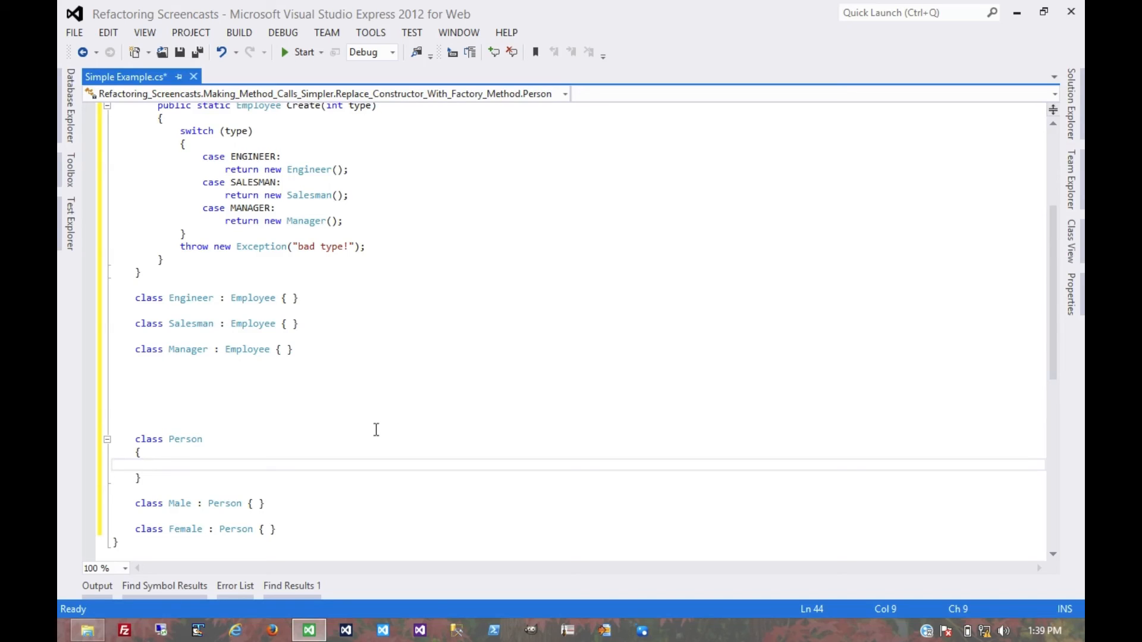
Add a public static CreateMale() method to Person returning new Male().
type("p")
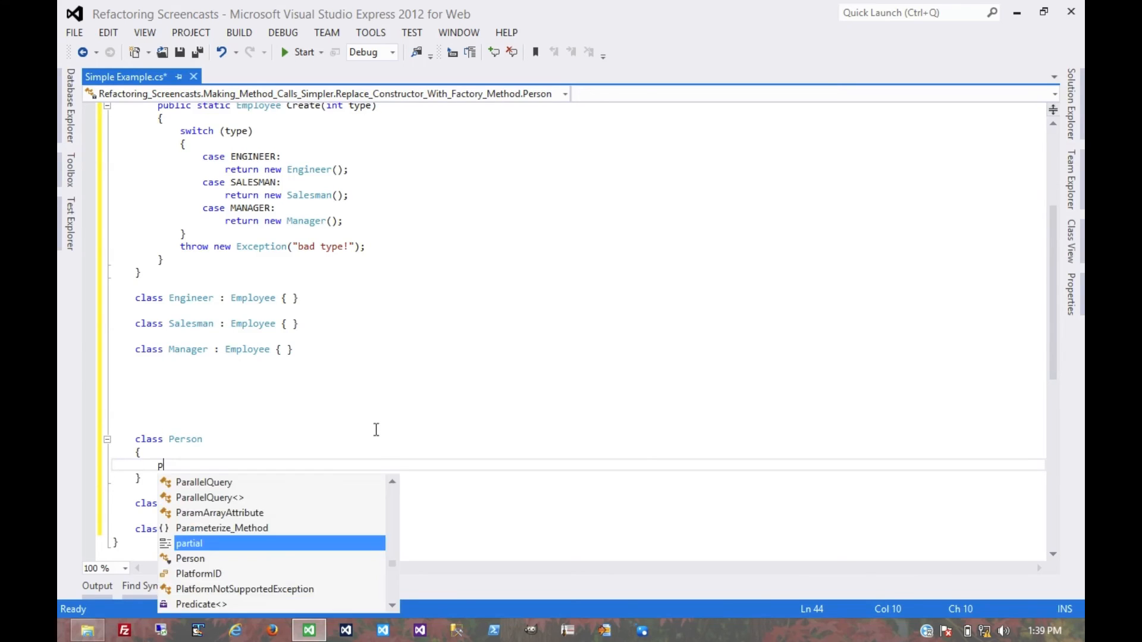
type("ublic state")
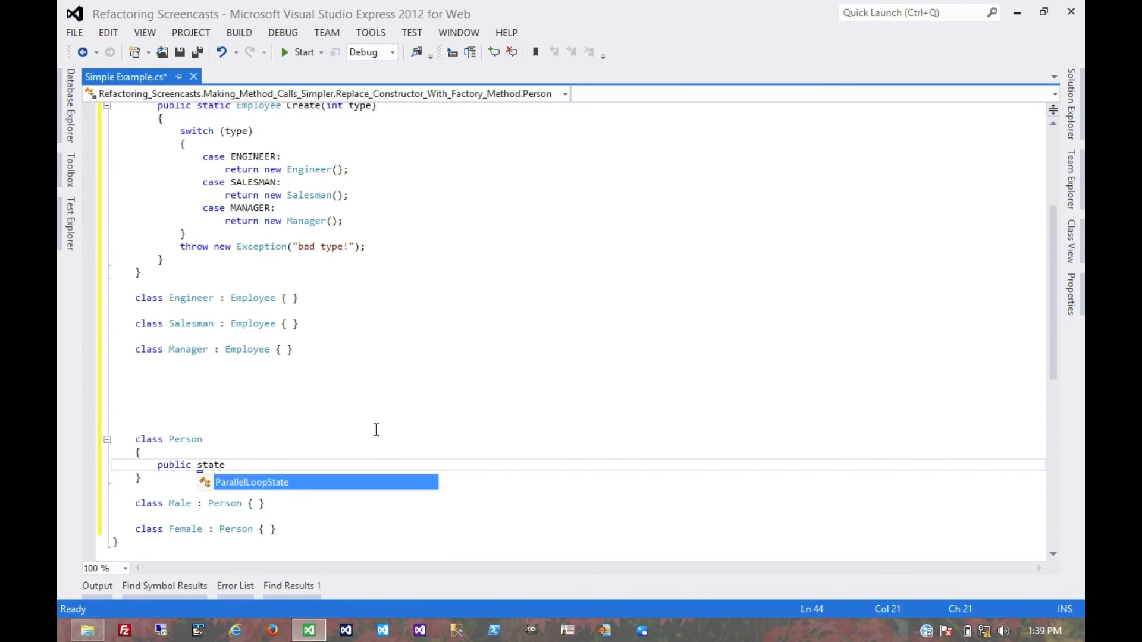
key("BackSpace")
type("ic Person CreateMale(")
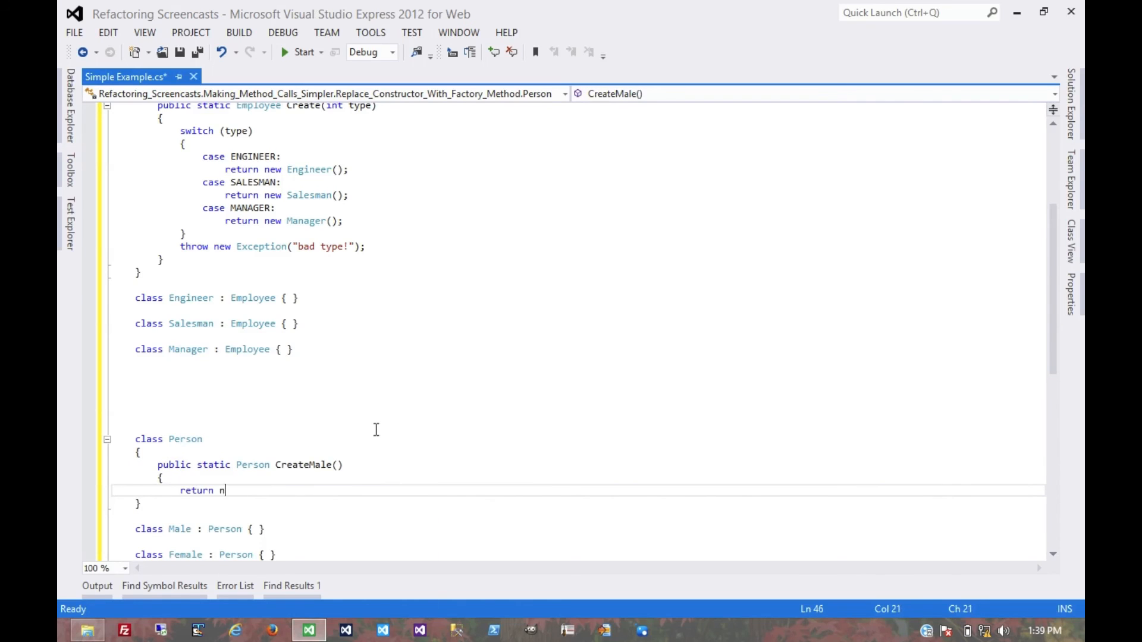
type("ew Male();")
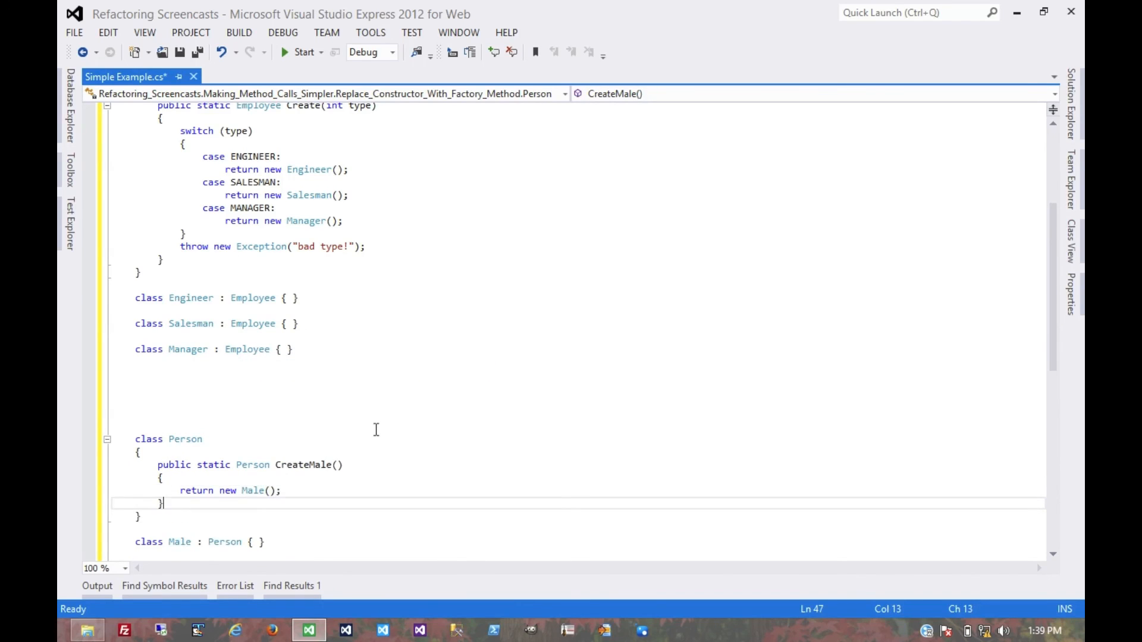
Add a public static CreateFemale() method returning new Female().
type("public static Person Cre")
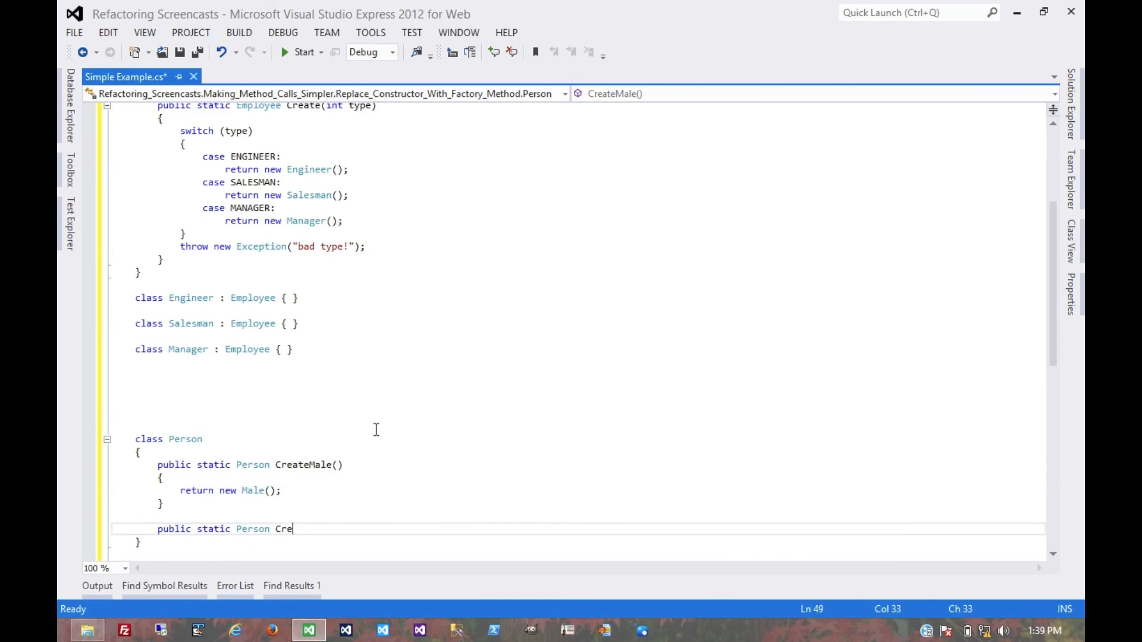
type("ateFemale()")
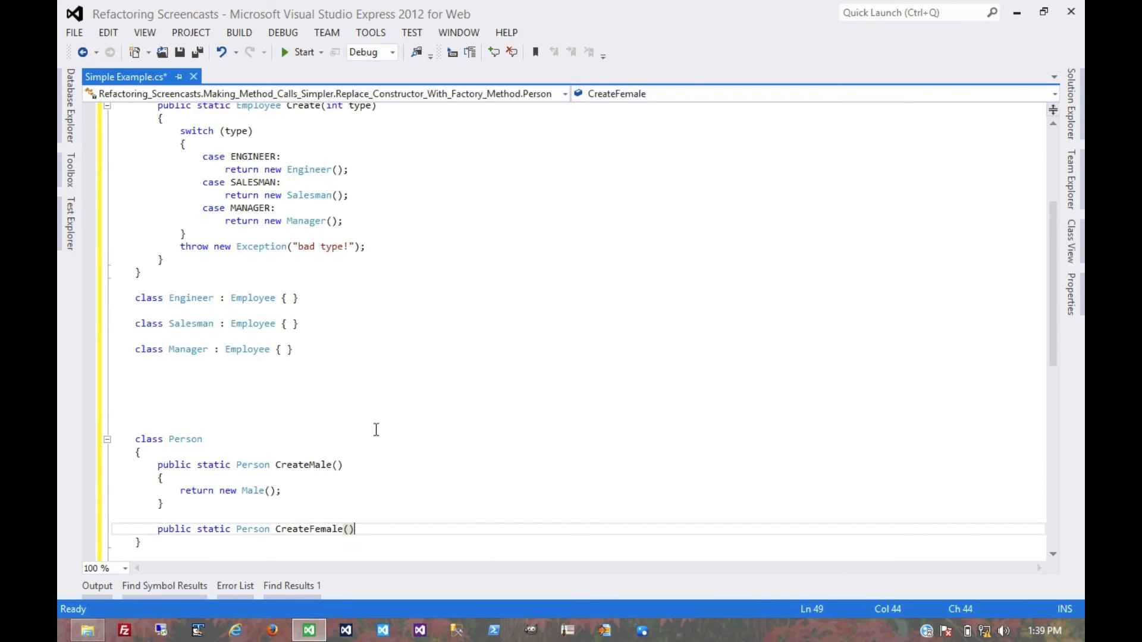
type("{")
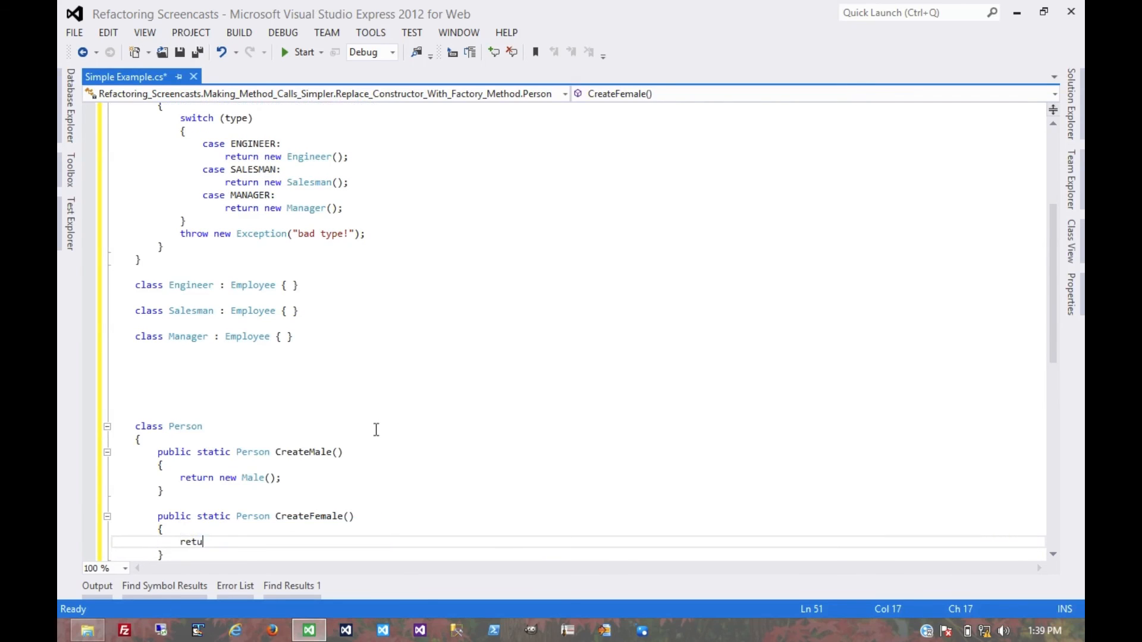
type("rn new Female();")
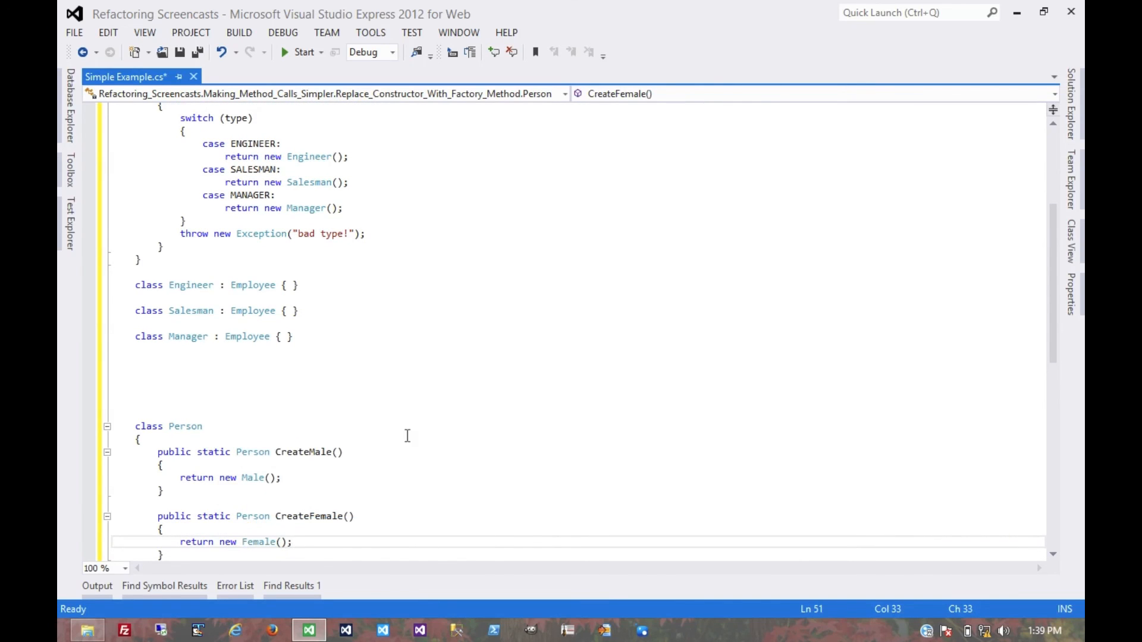
scroll("down", 3)
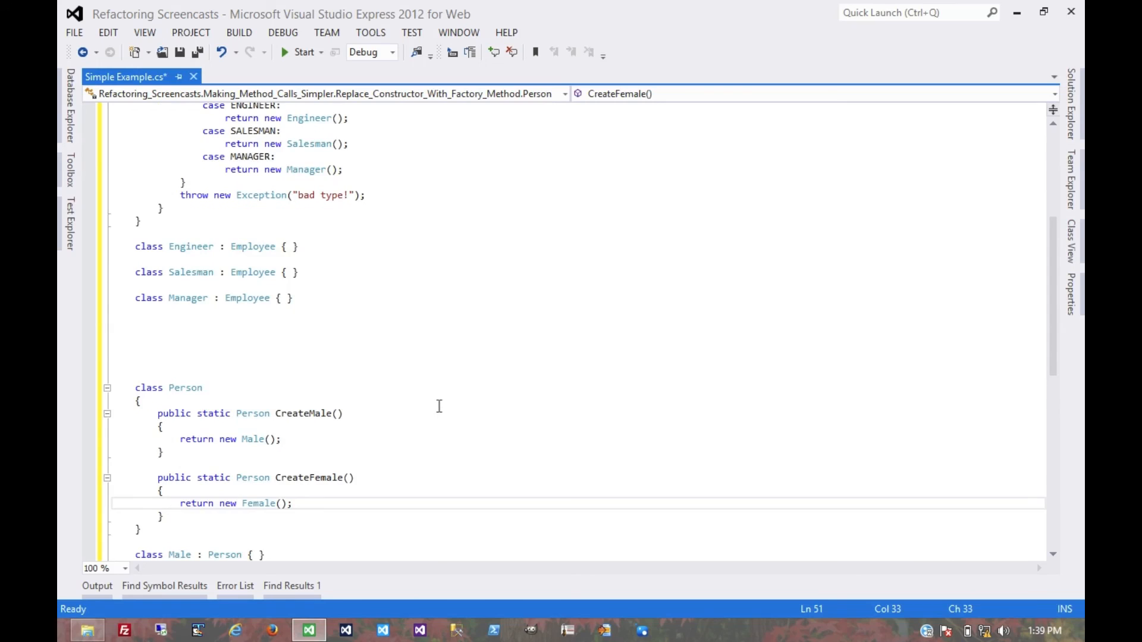
scroll("down", 3)
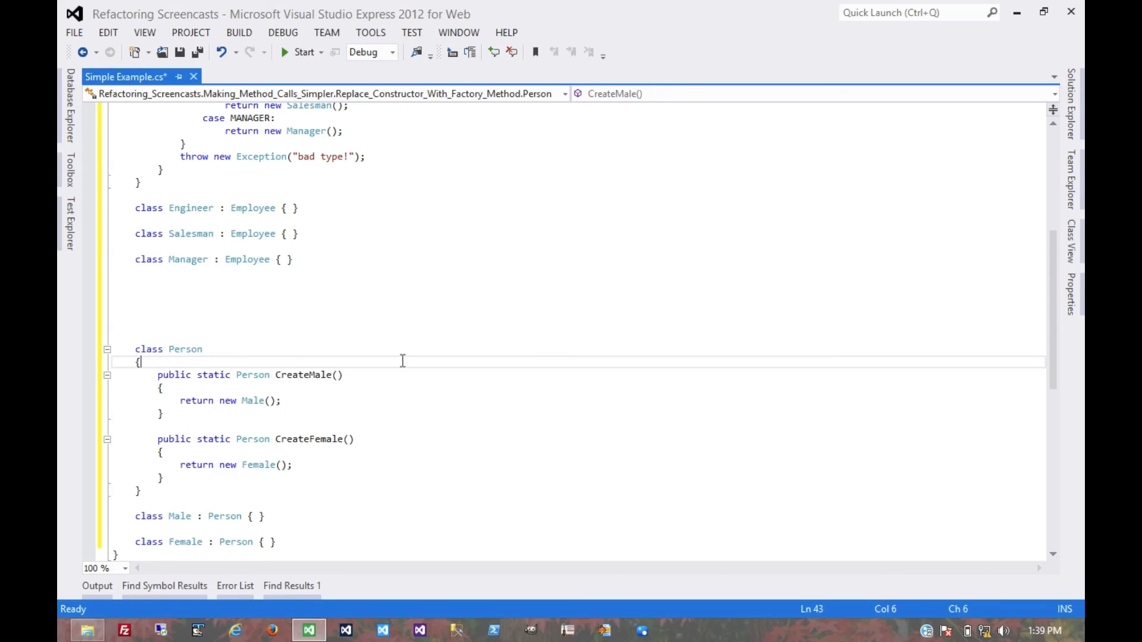
mouse_move(231, 517)
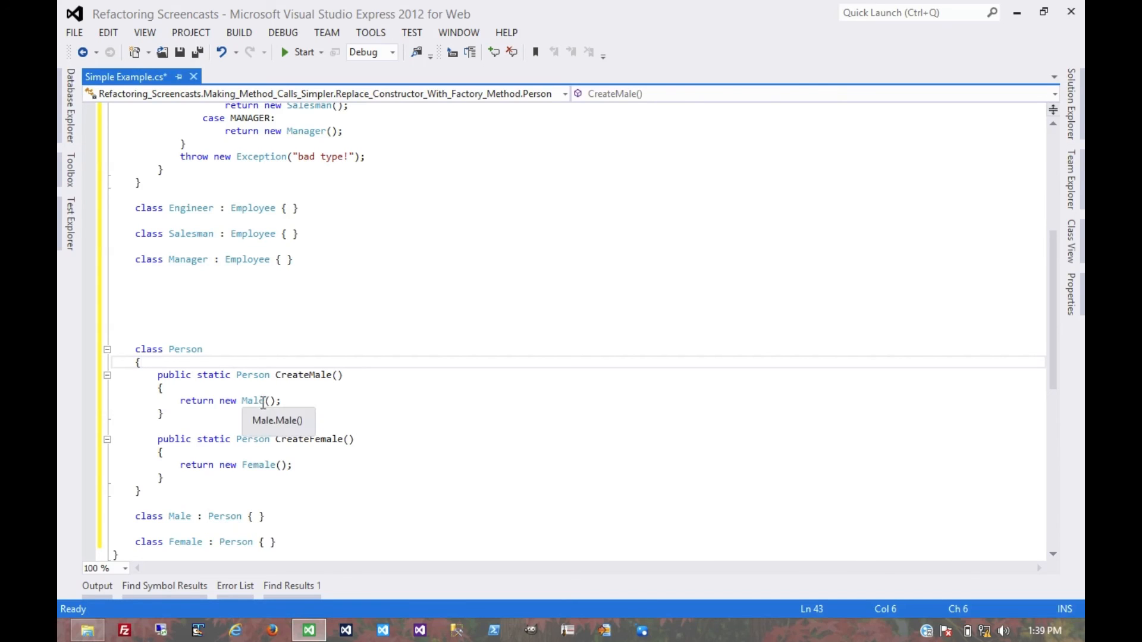
mouse_move(208, 405)
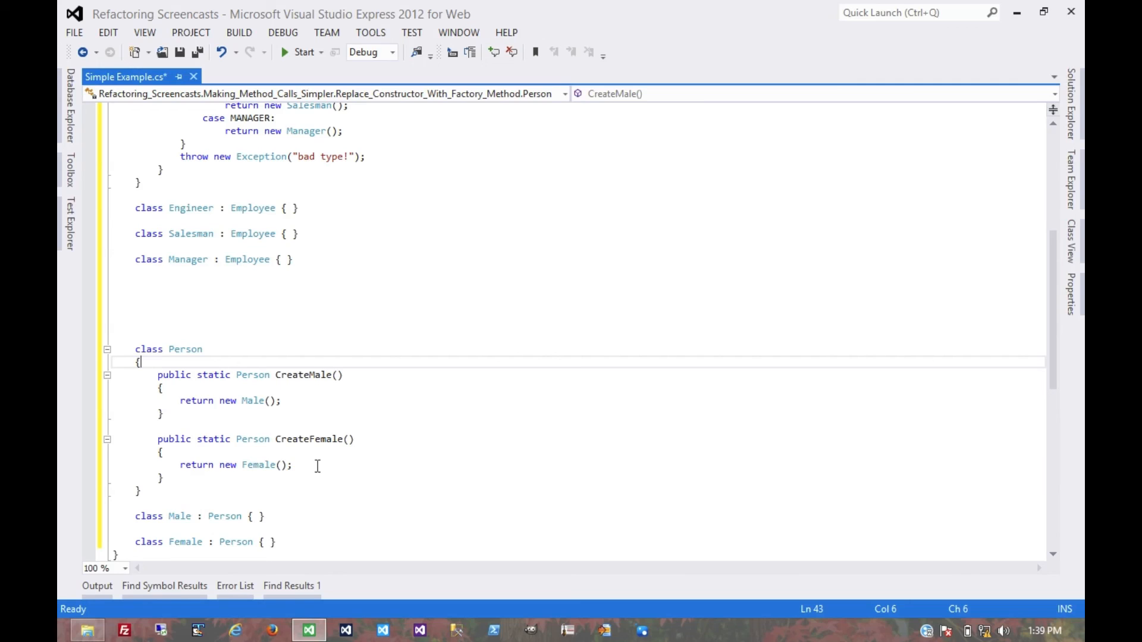
double_click(304, 374)
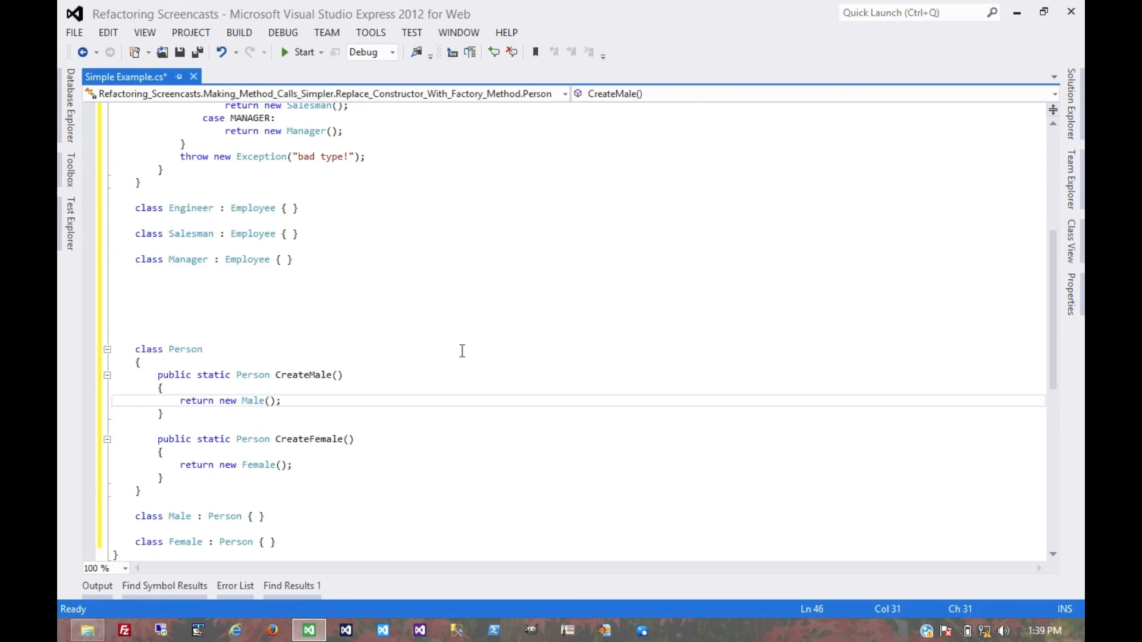
mouse_move(520, 328)
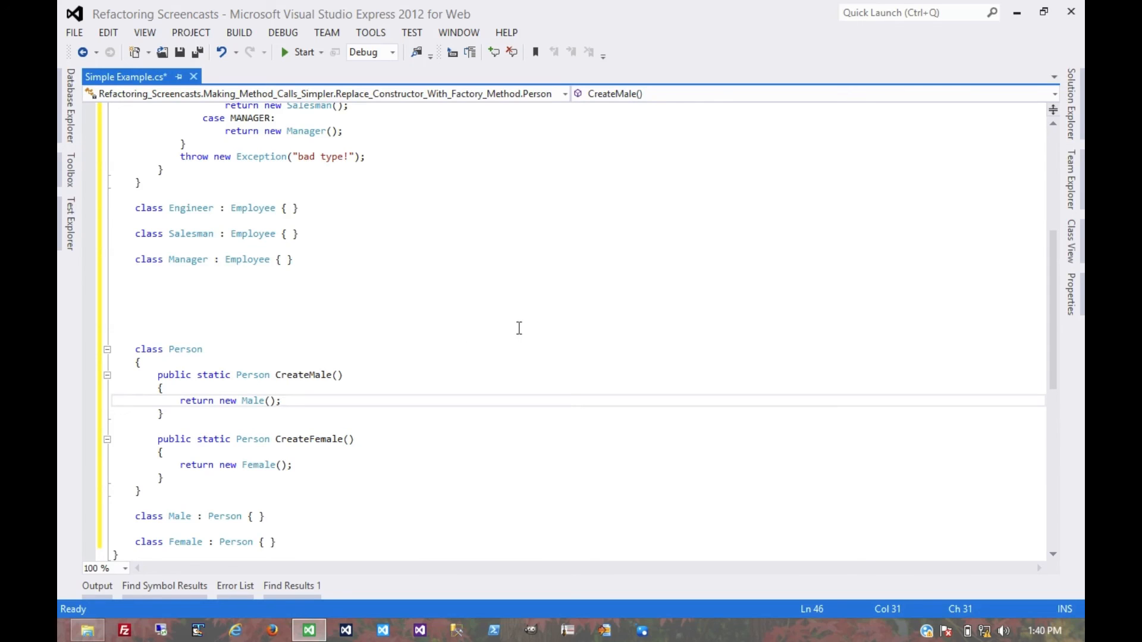
mouse_move(577, 290)
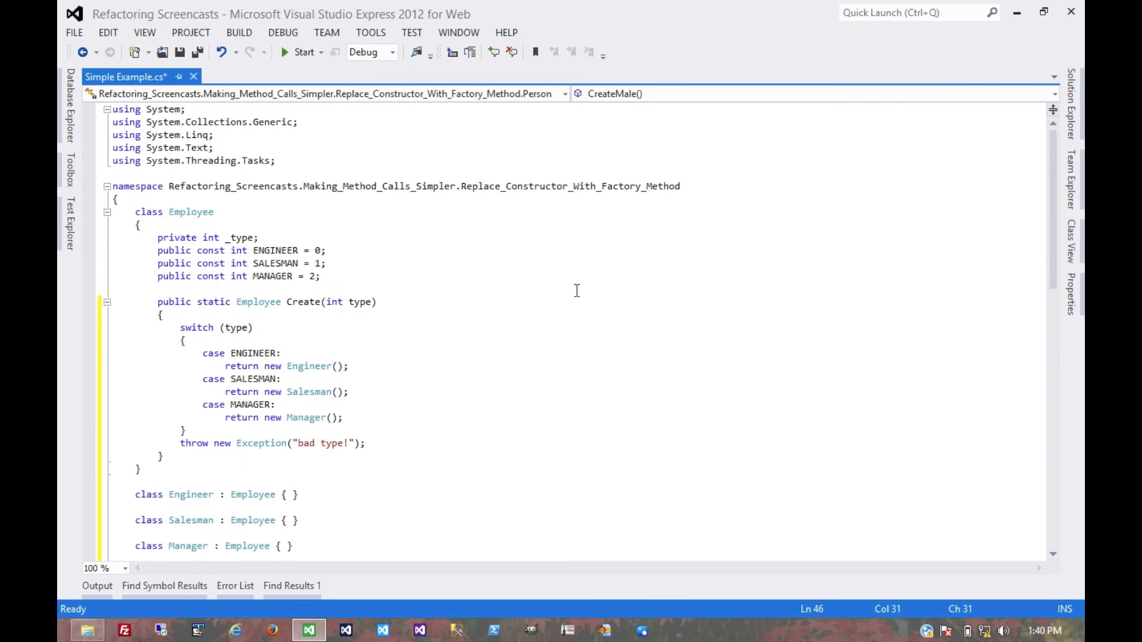
mouse_move(487, 337)
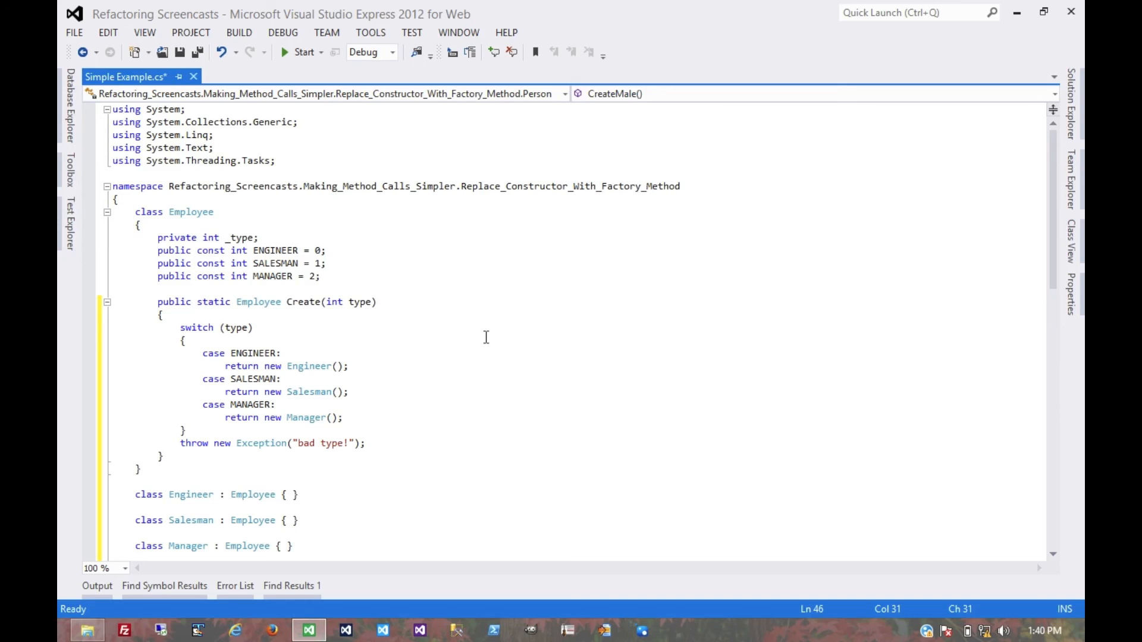